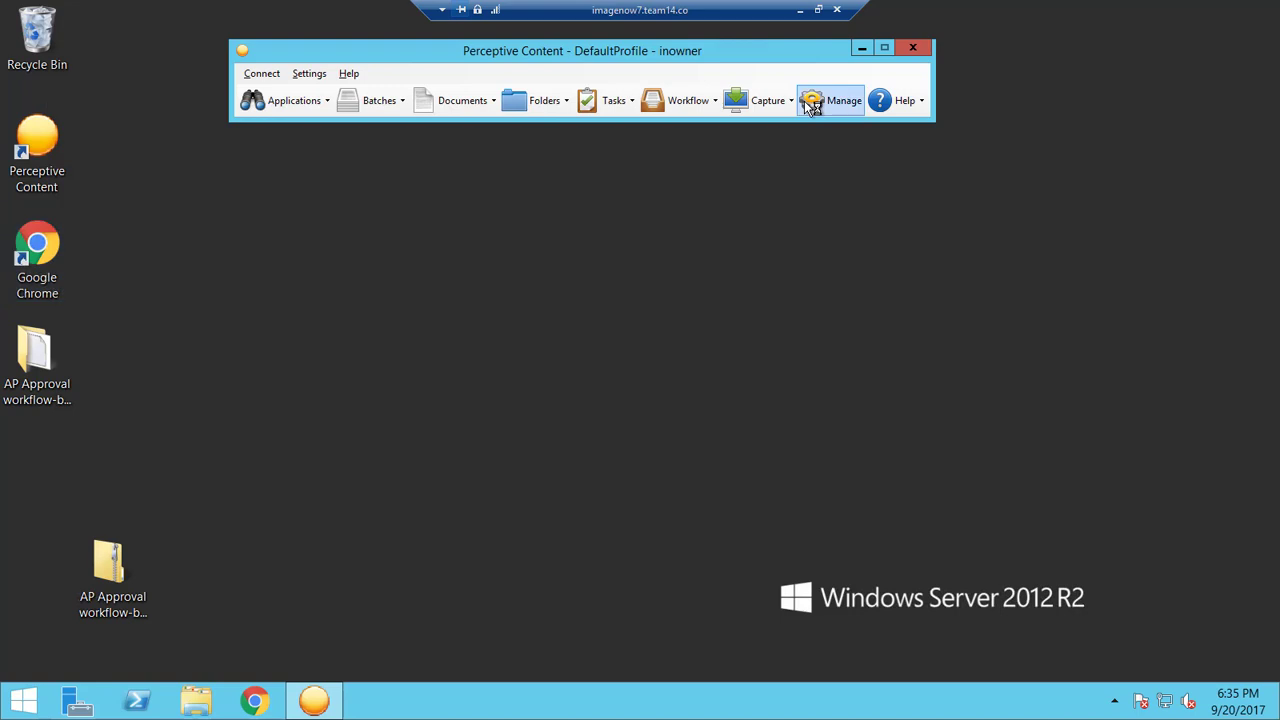
Show the Stamp annotation templates in the Management Console's Annotations area
{"action": "left_click", "coordinate": [844, 100]}
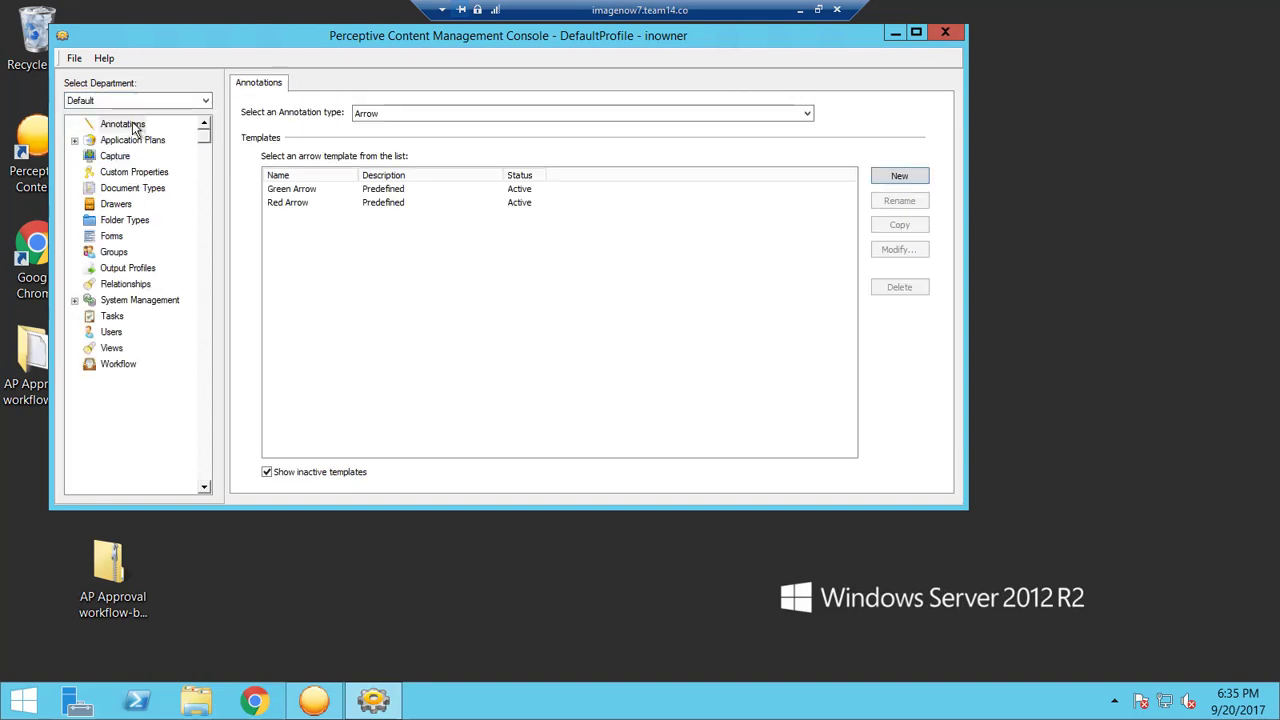
{"action": "left_click", "coordinate": [122, 124]}
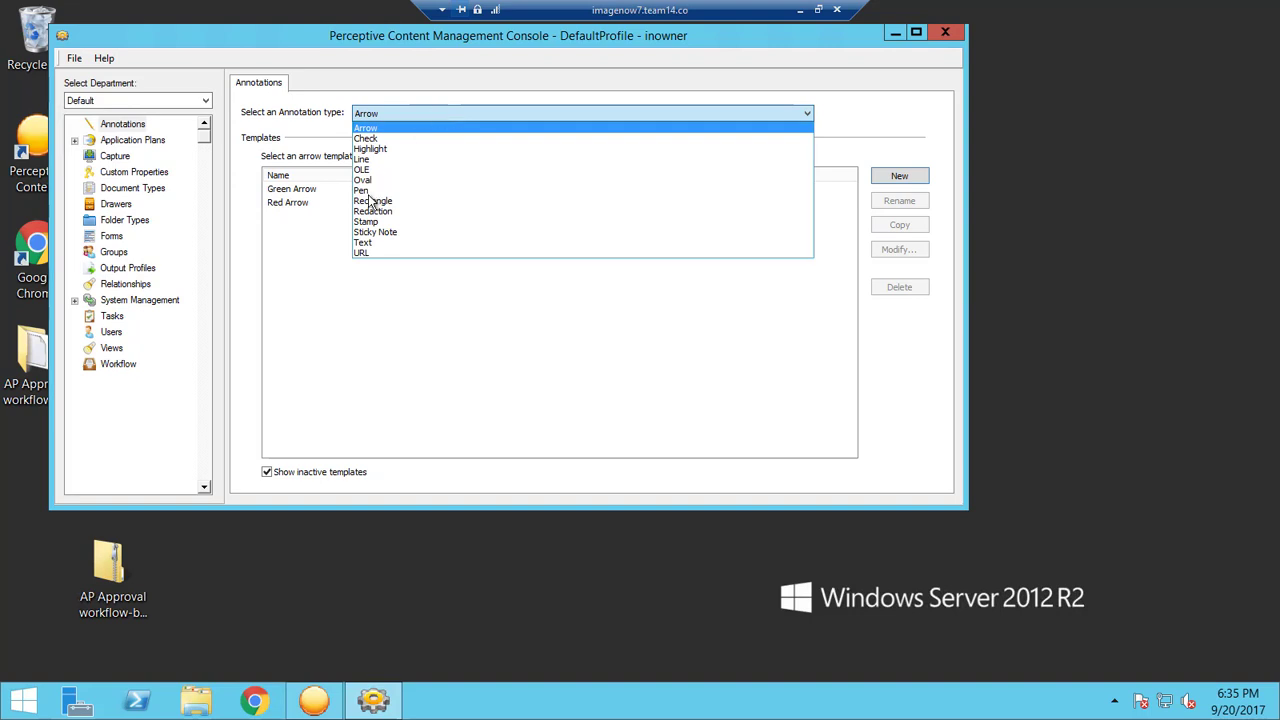
{"action": "left_click", "coordinate": [366, 220]}
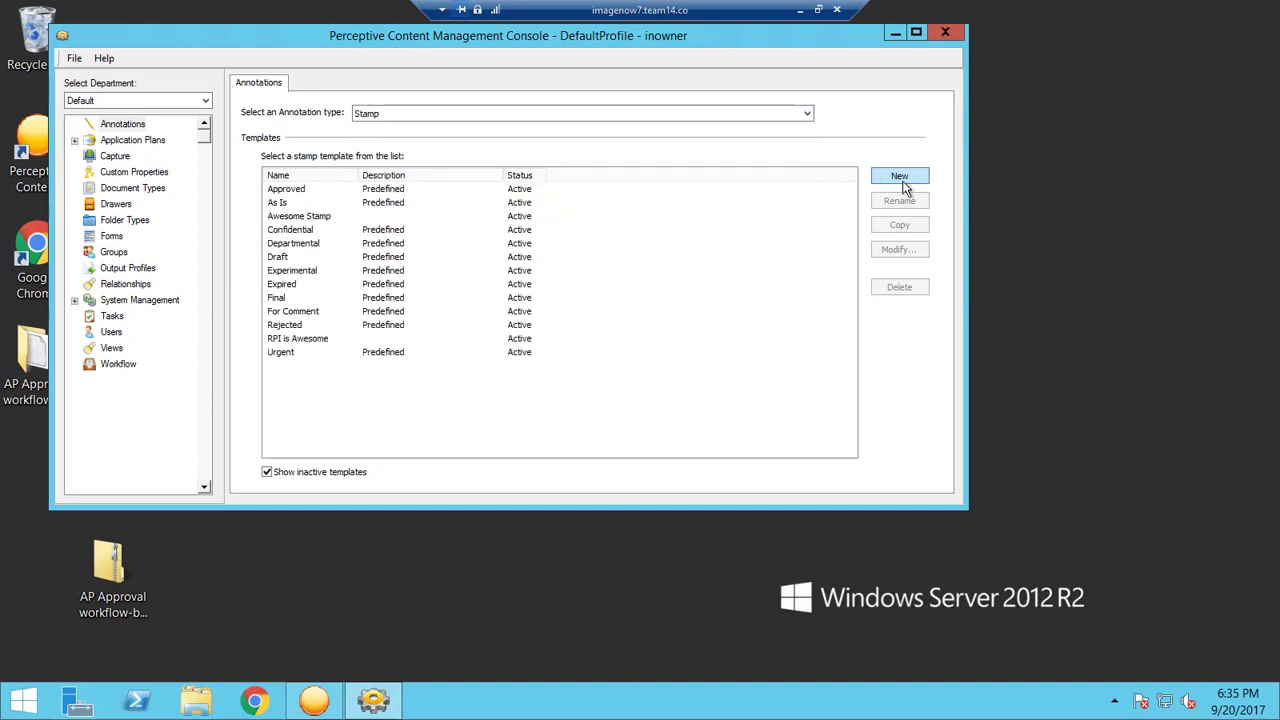
Create a new stamp template named Abbey's Stamp and select it
{"action": "left_click", "coordinate": [900, 176]}
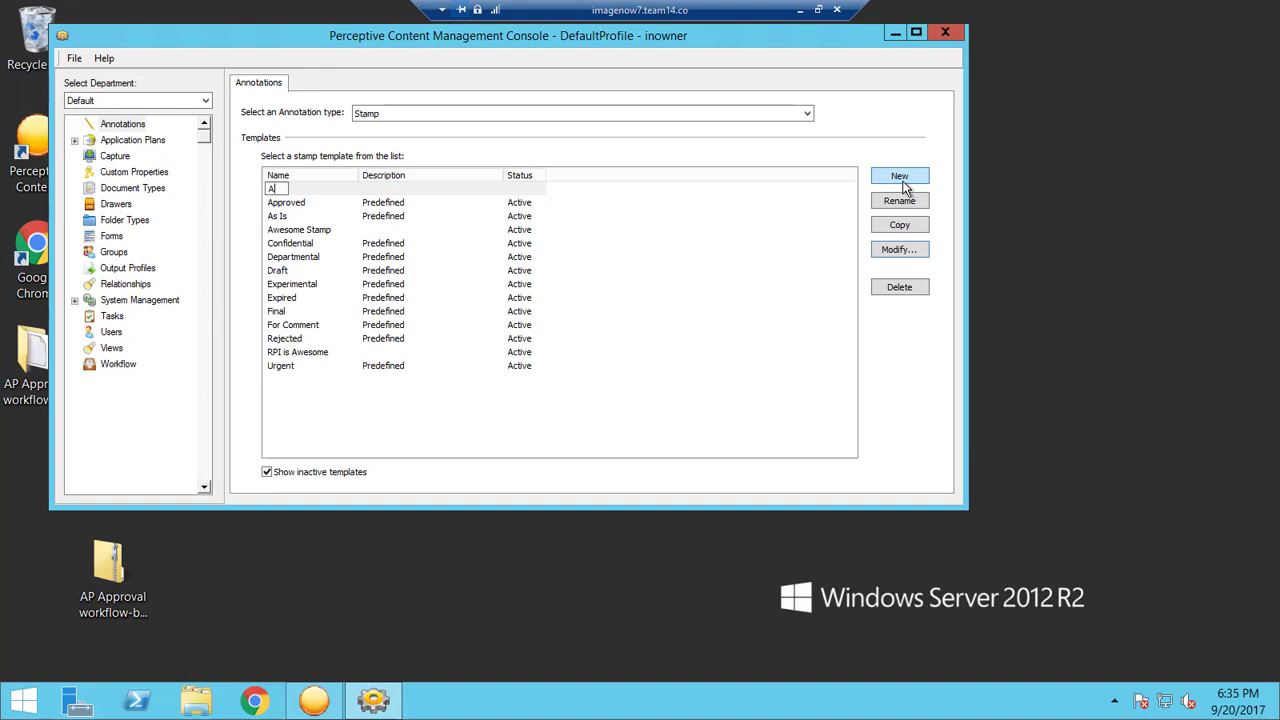
{"action": "type", "text": "Abbey's Stamp"}
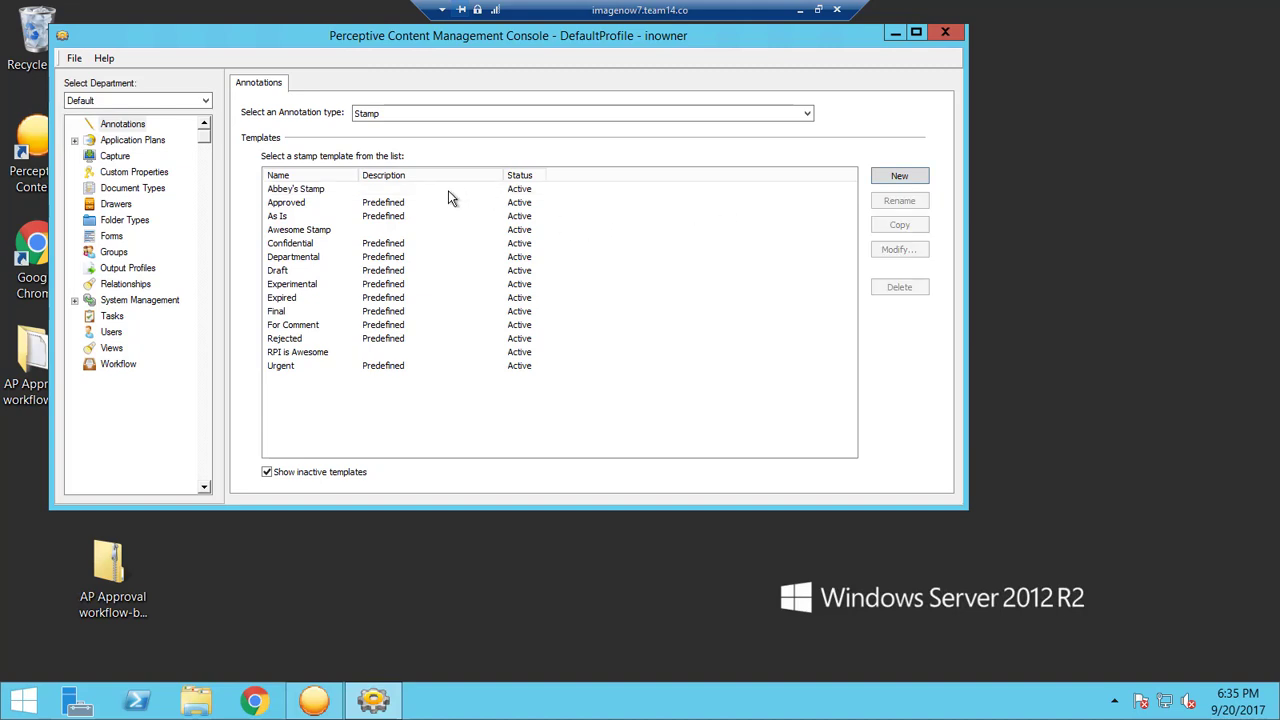
{"action": "left_click", "coordinate": [296, 188]}
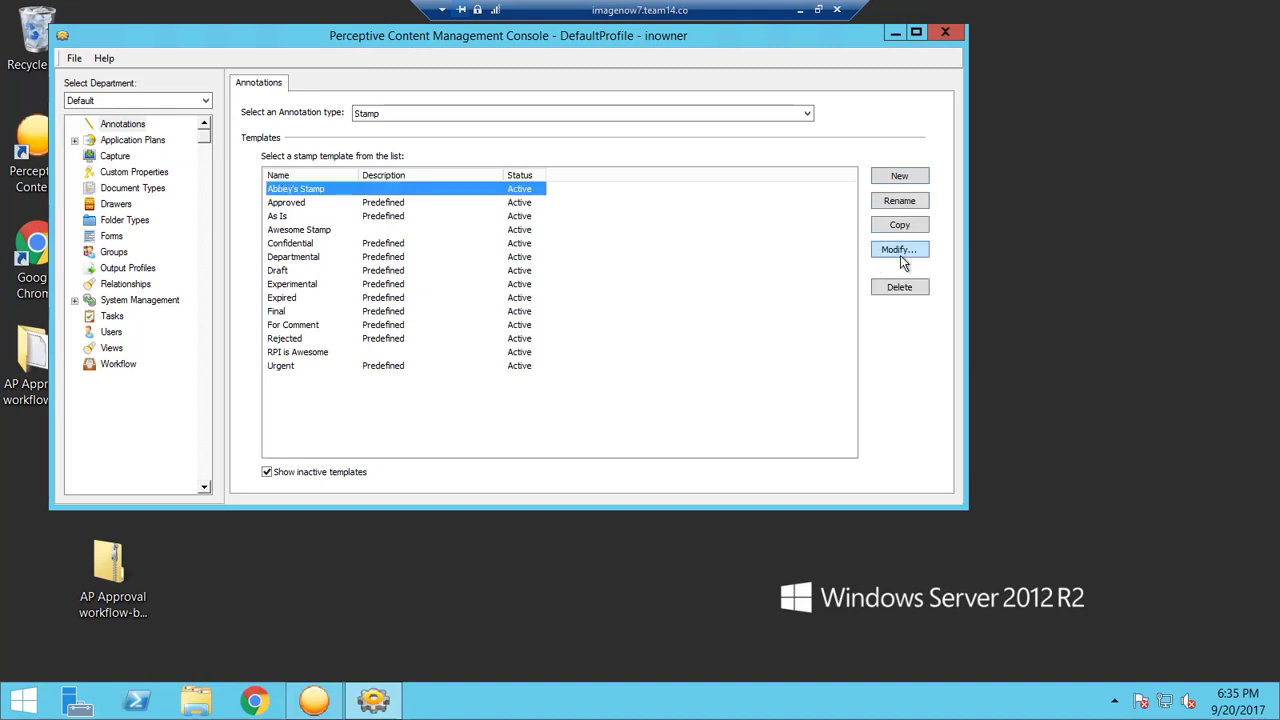
Modify Abbey's Stamp and begin its content text with 'Abbey AP'
{"action": "left_click", "coordinate": [898, 248]}
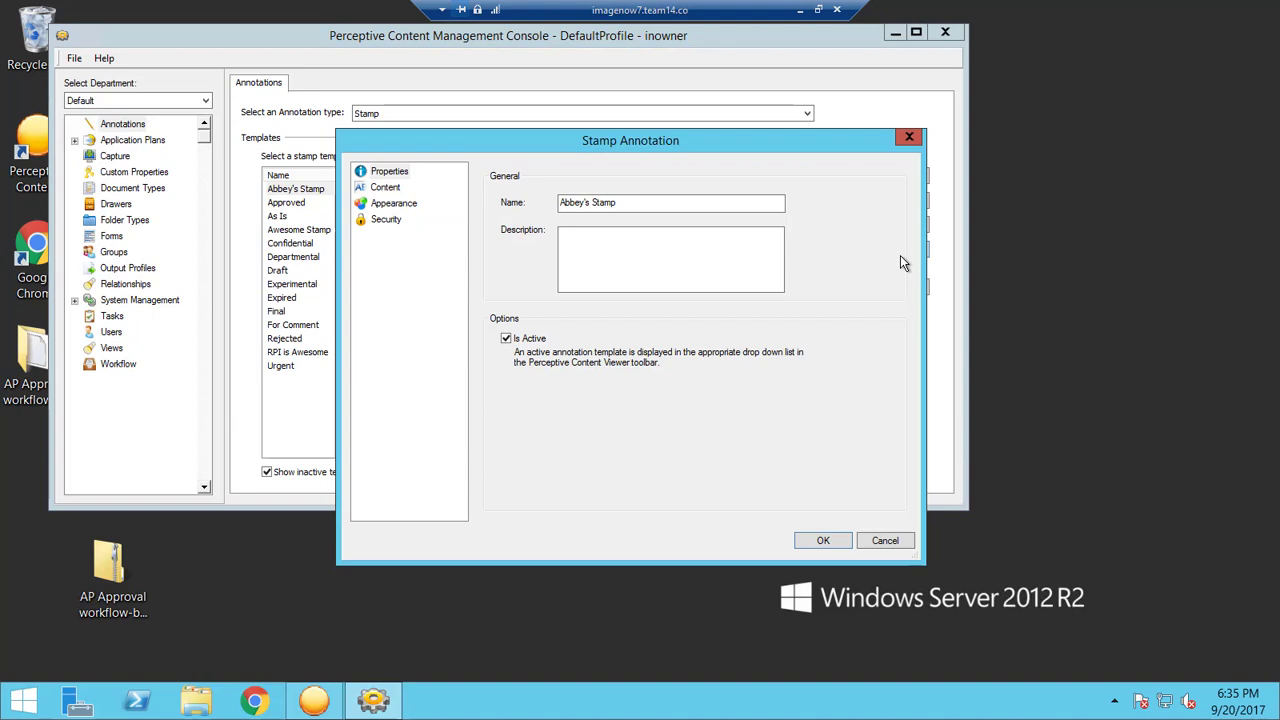
{"action": "left_click", "coordinate": [670, 260]}
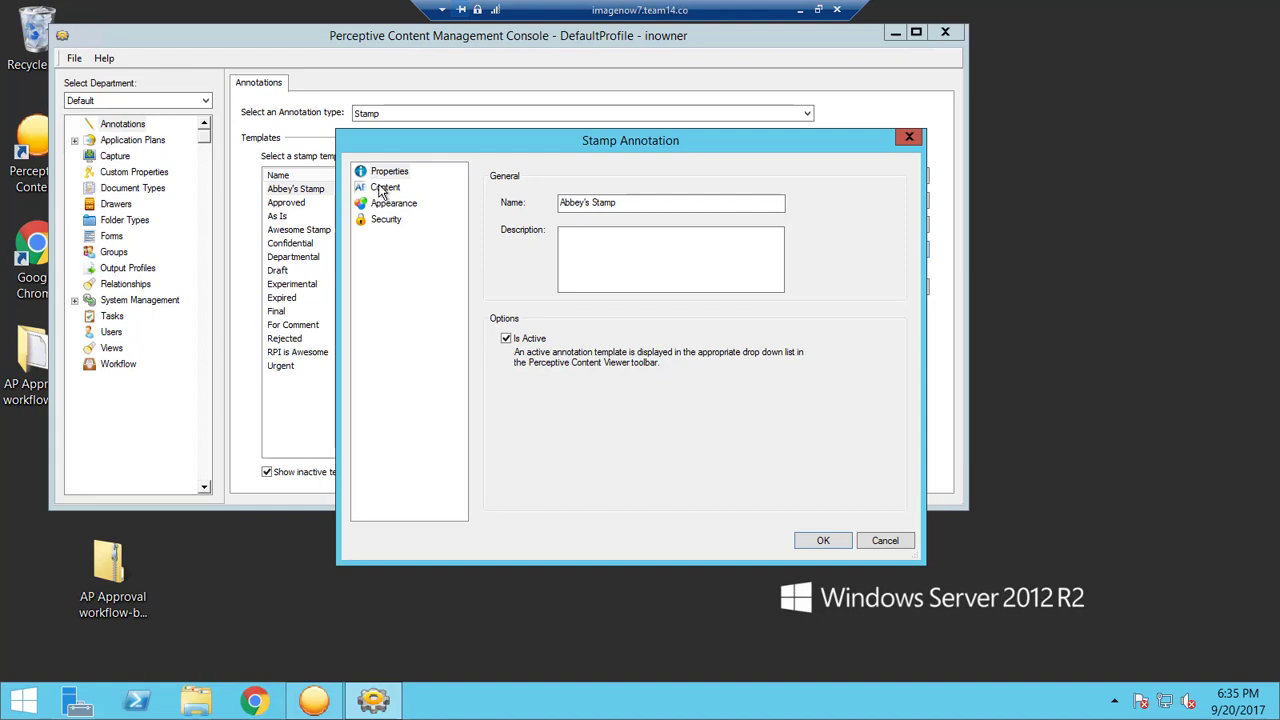
{"action": "left_click", "coordinate": [384, 188]}
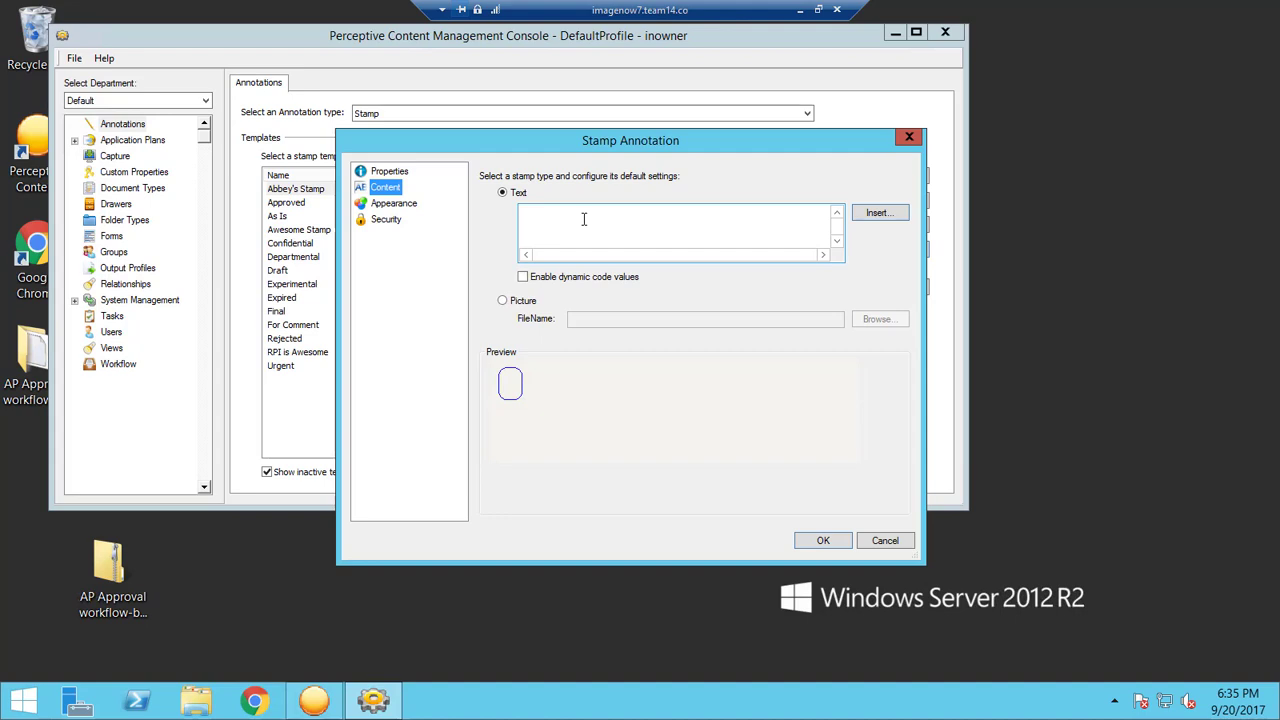
{"action": "type", "text": "A"}
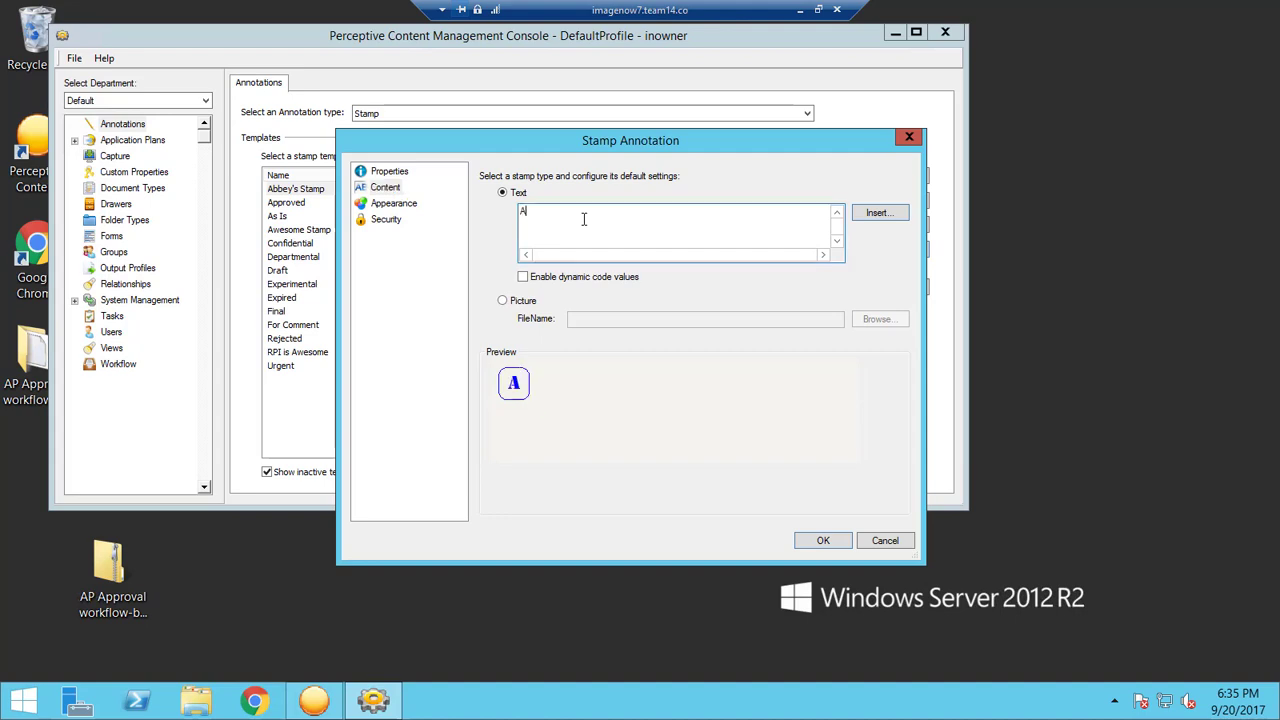
{"action": "type", "text": "bbey AP"}
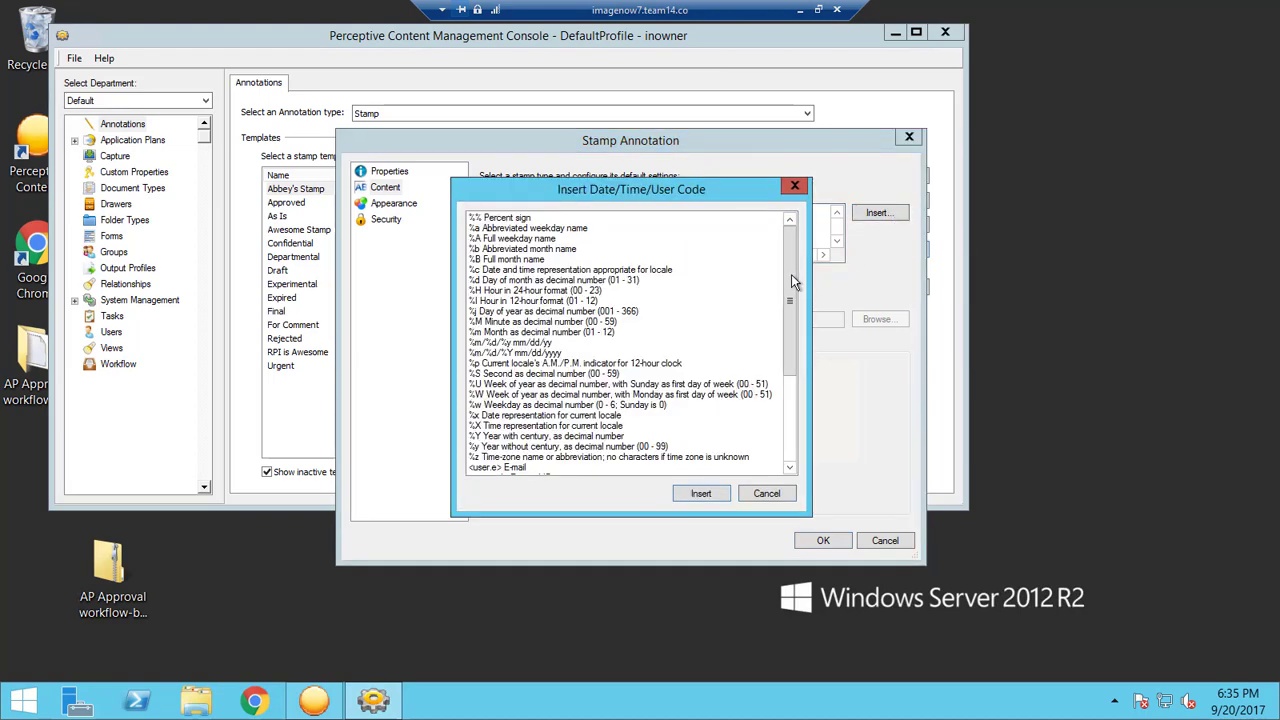
Insert the %m/%d/%y date code so the stamp reads Abbey Approves with the date
{"action": "scroll", "scroll_direction": "down", "scroll_amount": 3}
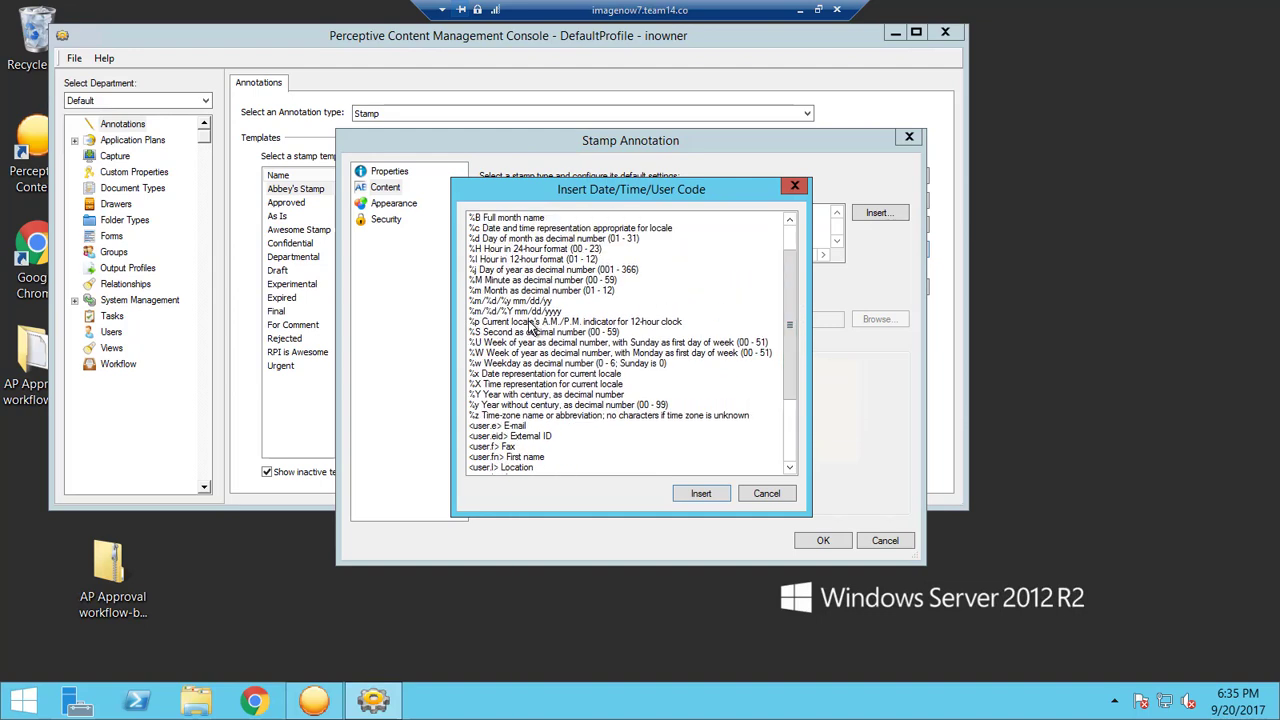
{"action": "left_click", "coordinate": [540, 300]}
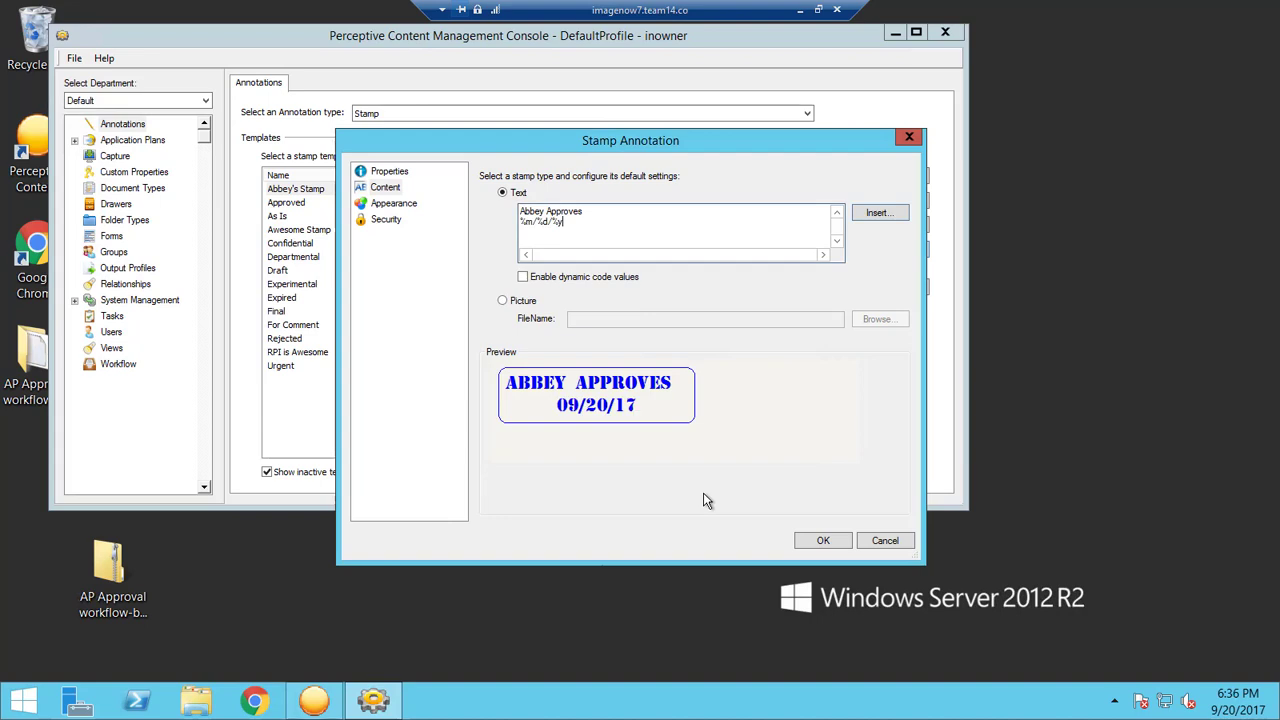
{"action": "mouse_move", "coordinate": [636, 374]}
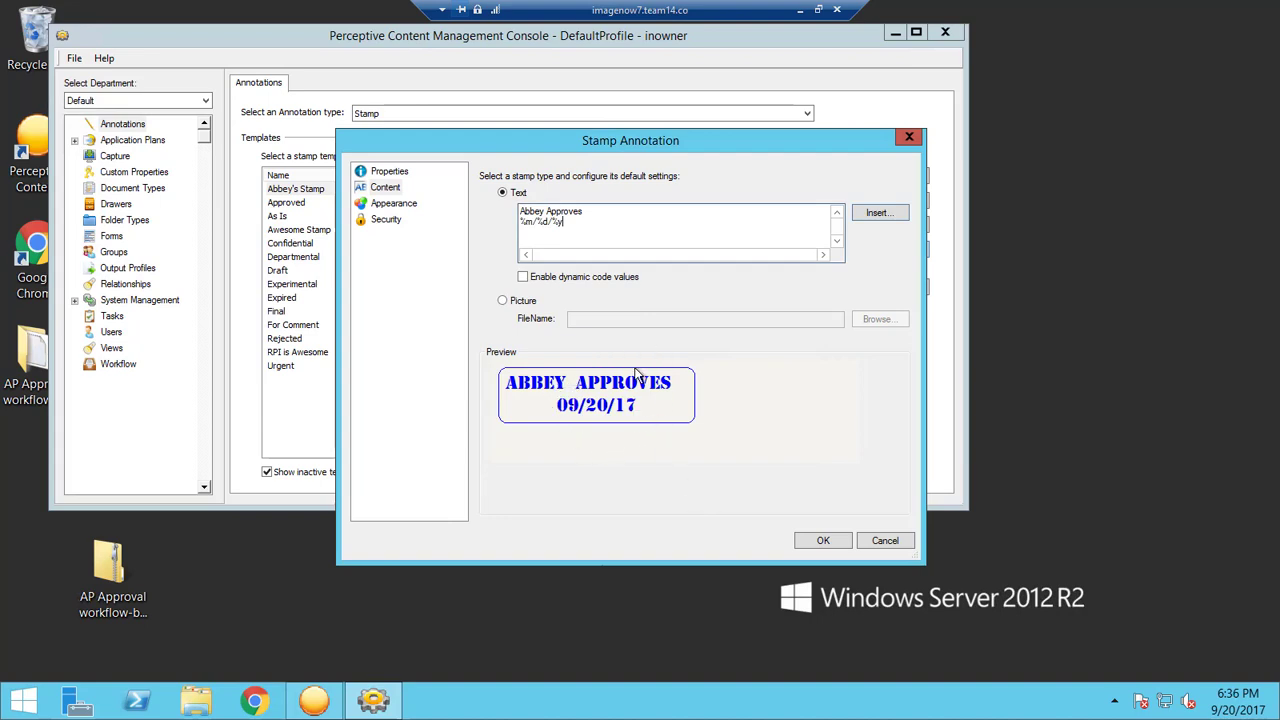
{"action": "mouse_move", "coordinate": [570, 382]}
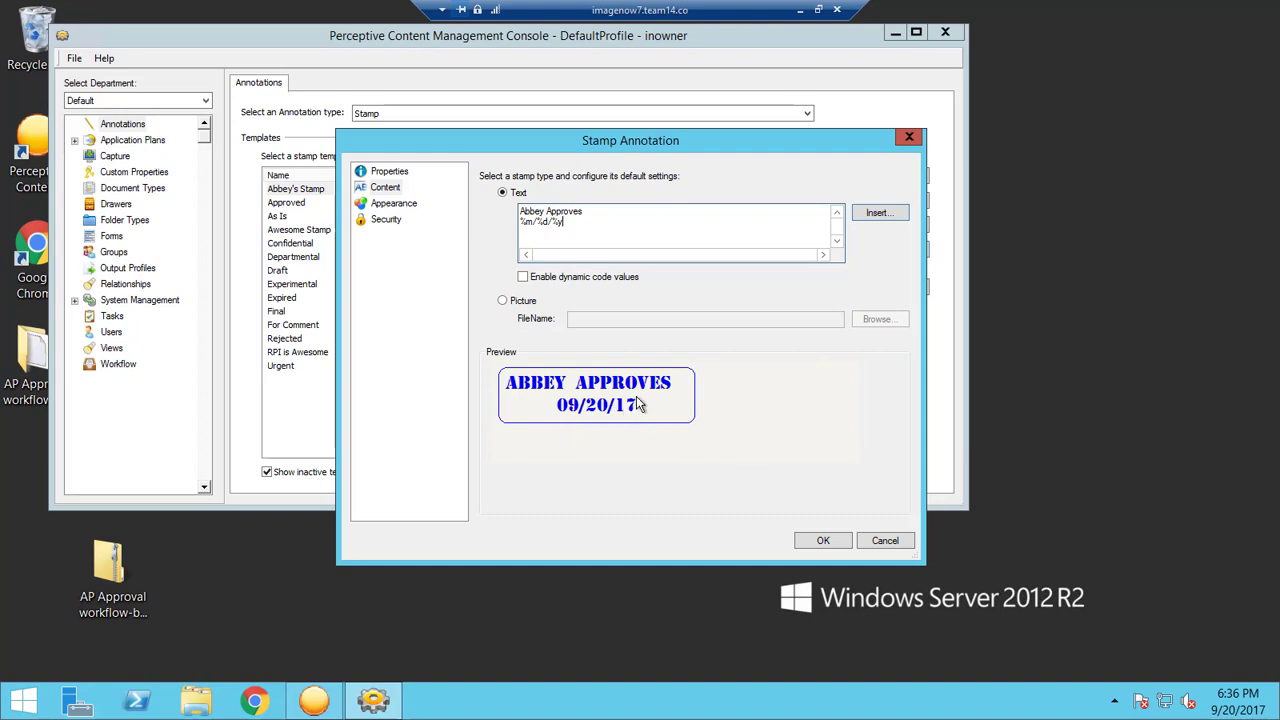
{"action": "mouse_move", "coordinate": [528, 364]}
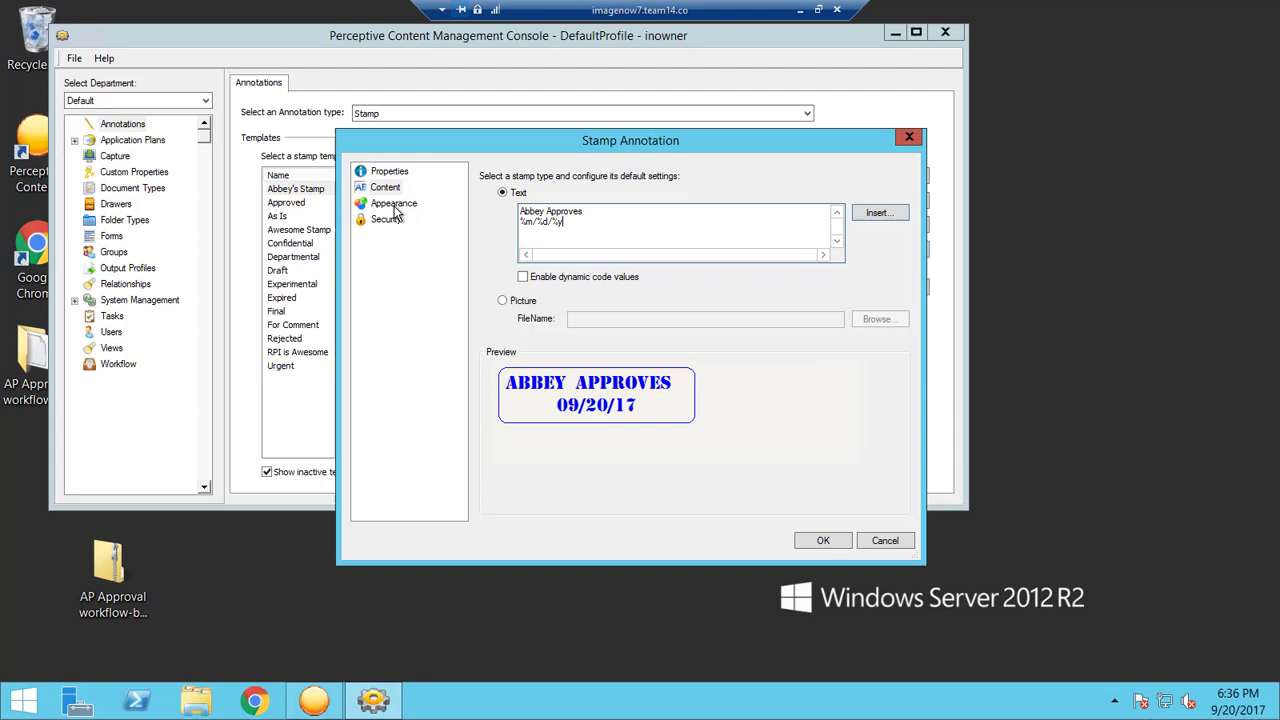
Give the stamp a rectangle frame with line weight 4 and a teal line colour
{"action": "left_click", "coordinate": [392, 204]}
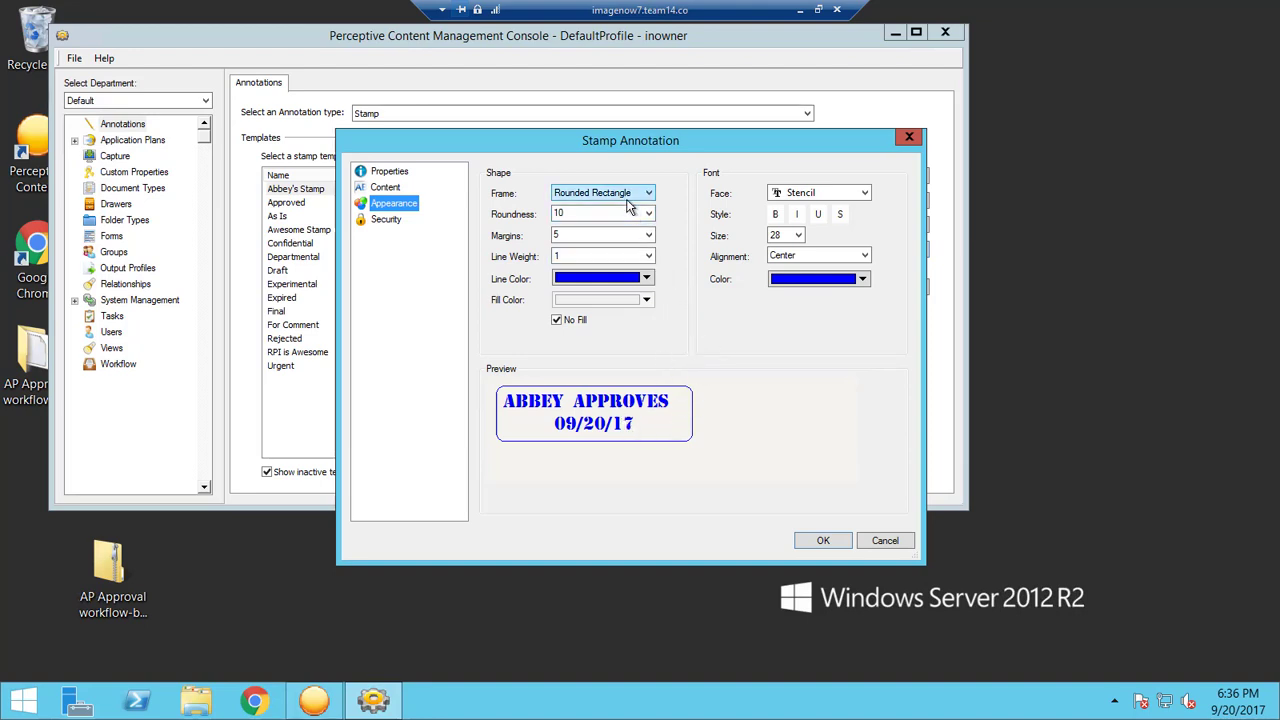
{"action": "left_click", "coordinate": [648, 192]}
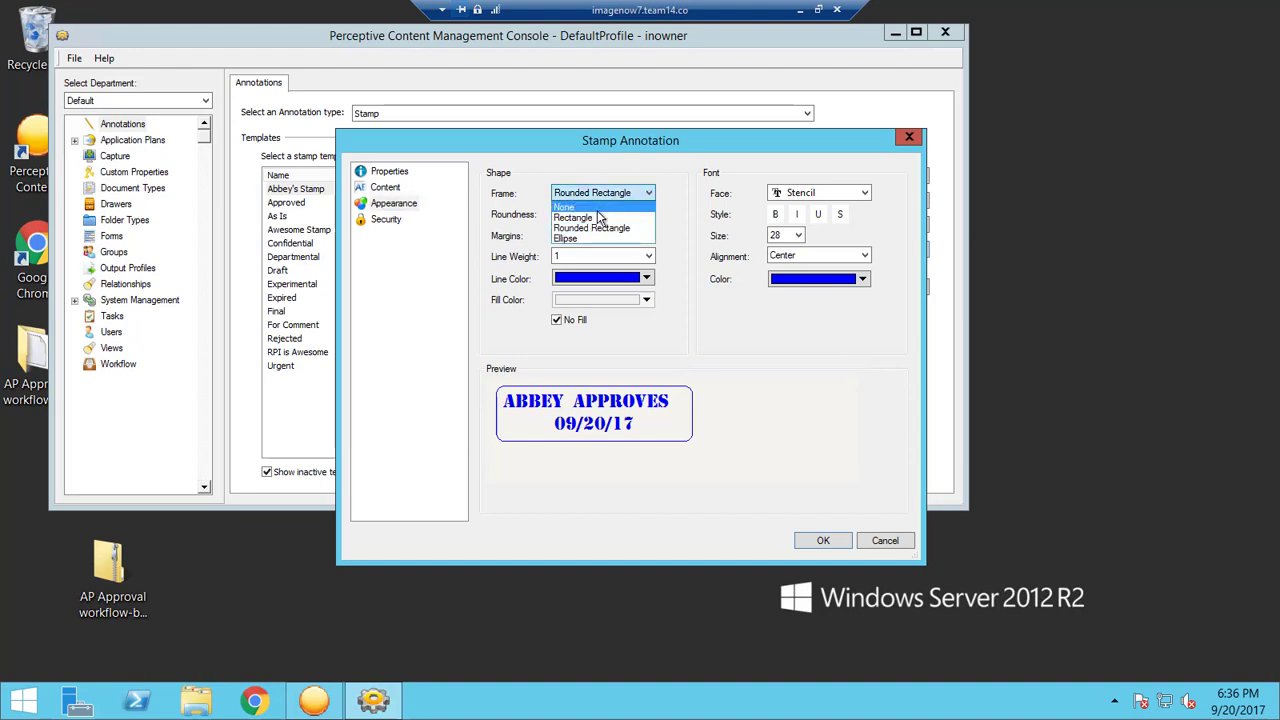
{"action": "left_click", "coordinate": [572, 216]}
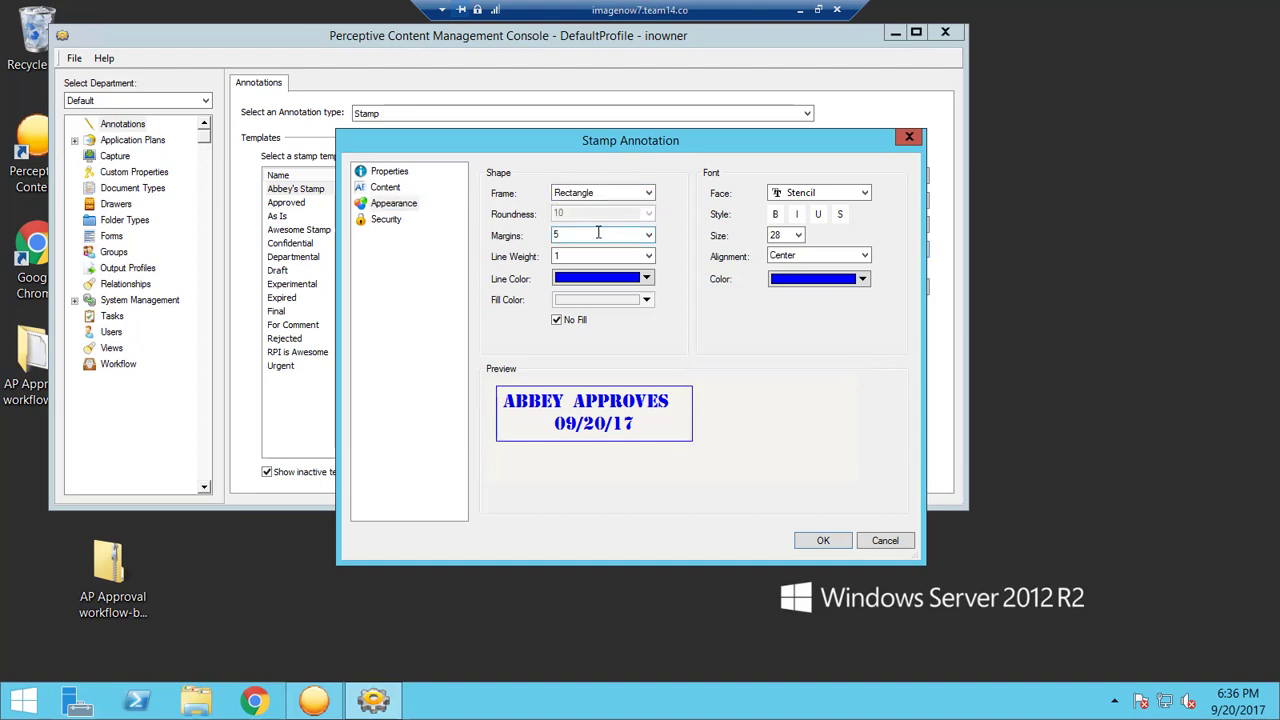
{"action": "left_click", "coordinate": [648, 256]}
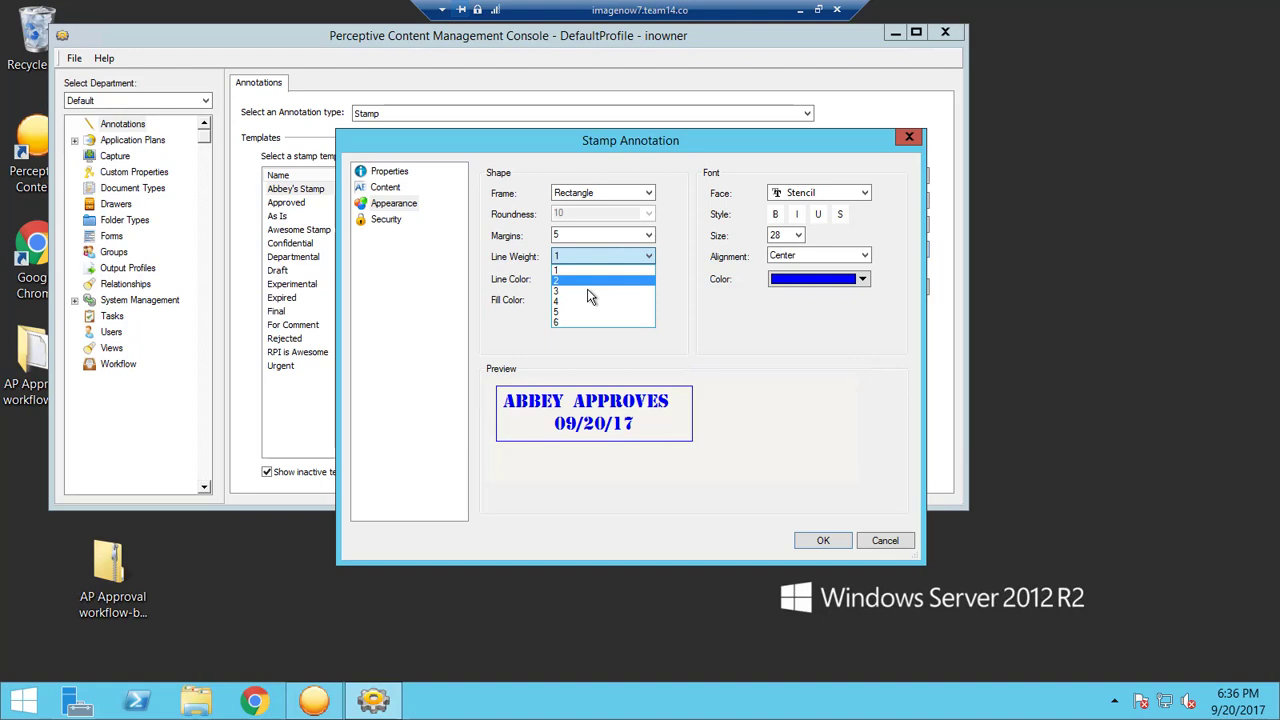
{"action": "left_click", "coordinate": [584, 284]}
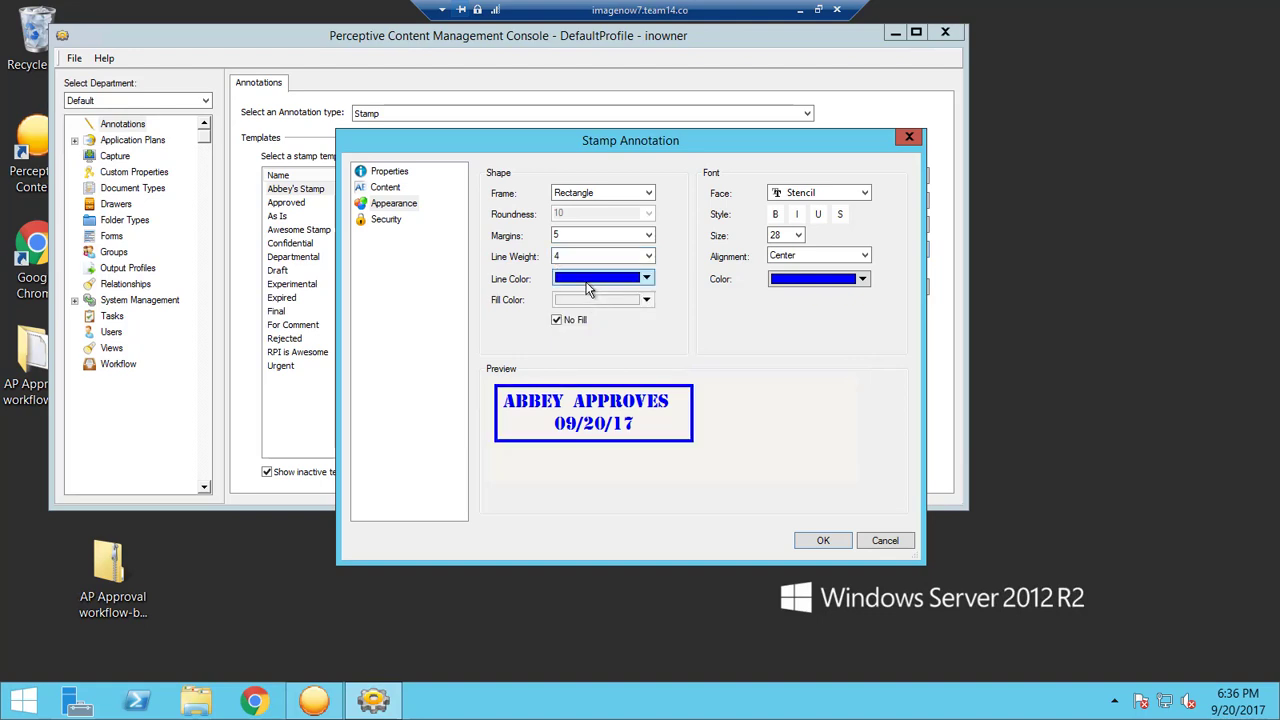
{"action": "left_click", "coordinate": [646, 278]}
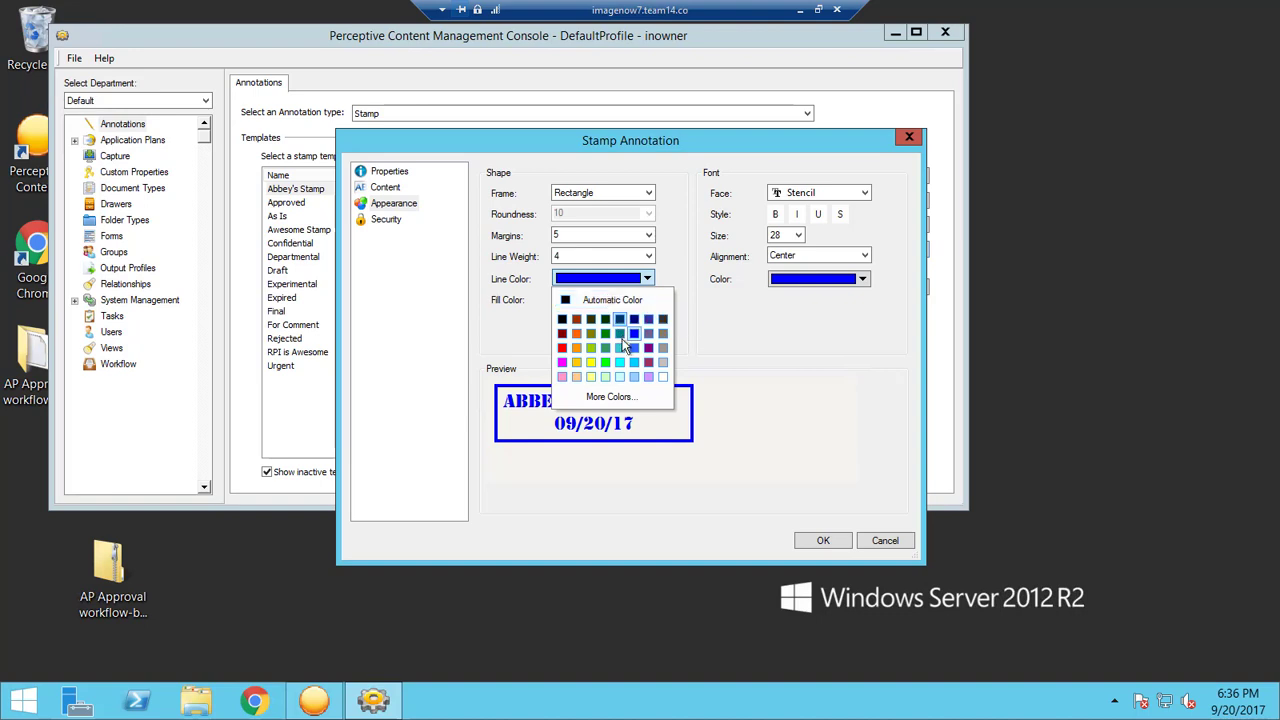
{"action": "left_click", "coordinate": [620, 334]}
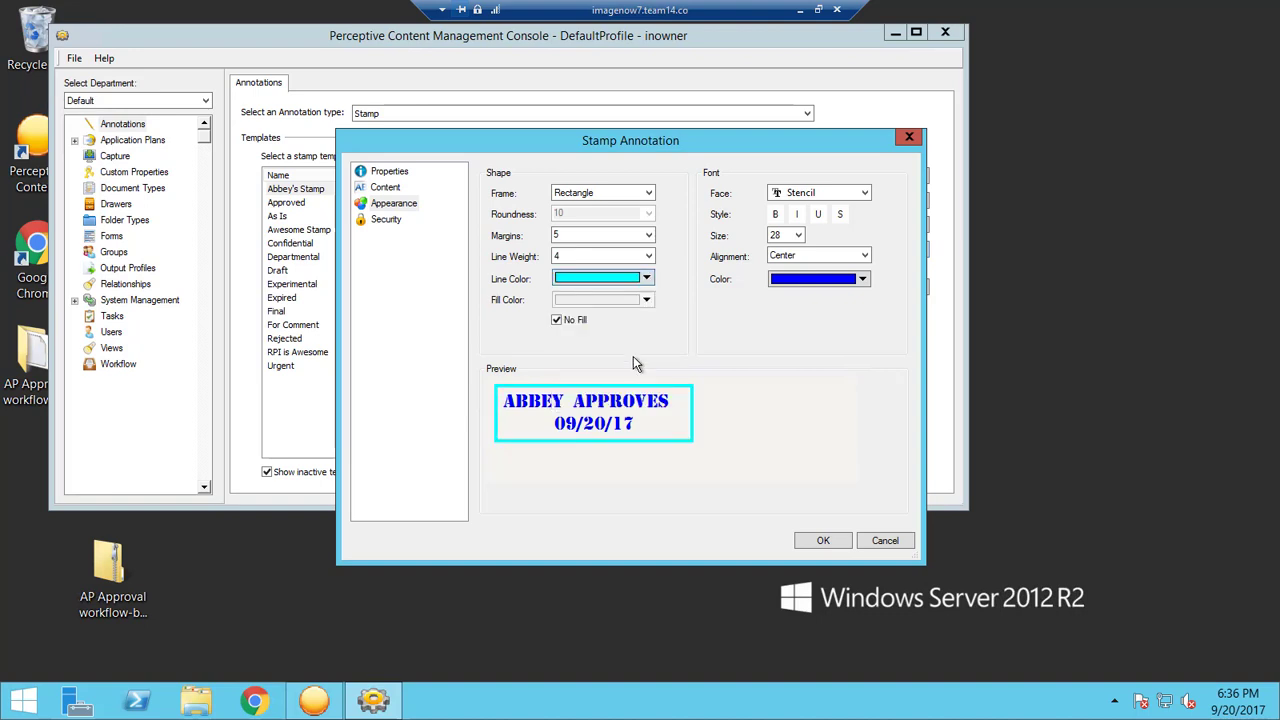
{"action": "left_click", "coordinate": [862, 278]}
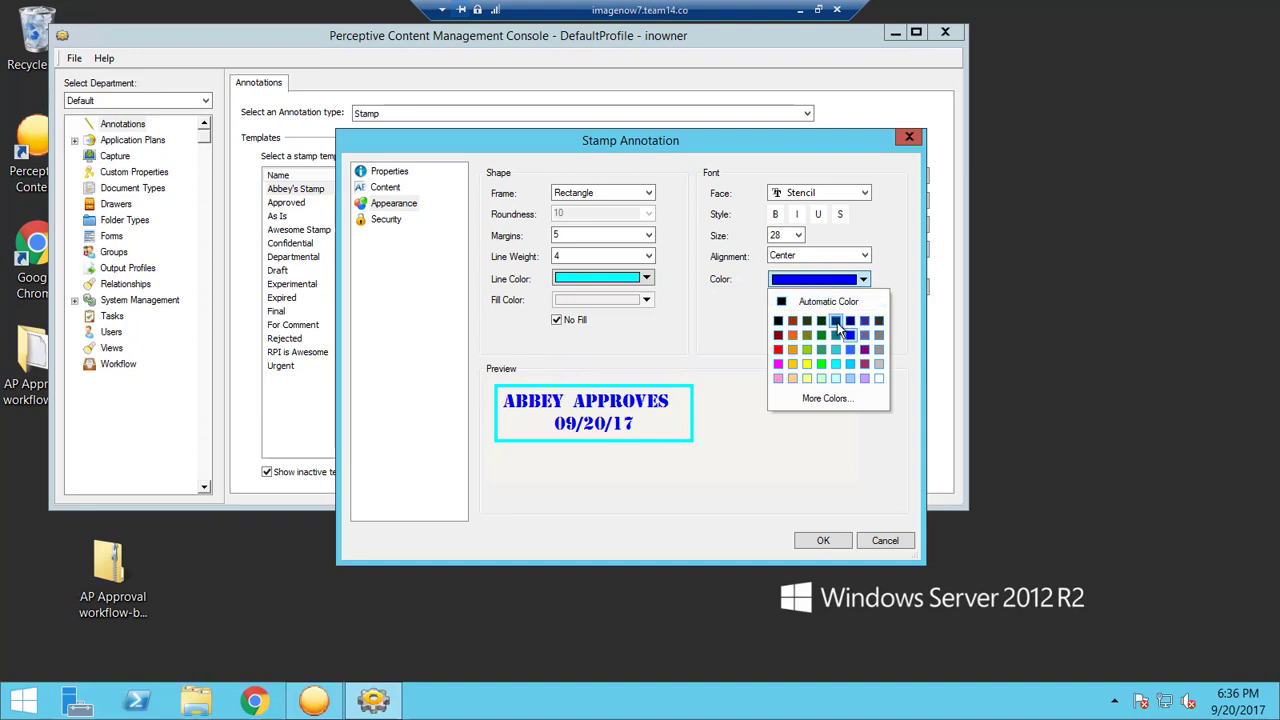
Make the stamp text teal, Times New Roman and bold
{"action": "left_click", "coordinate": [836, 320]}
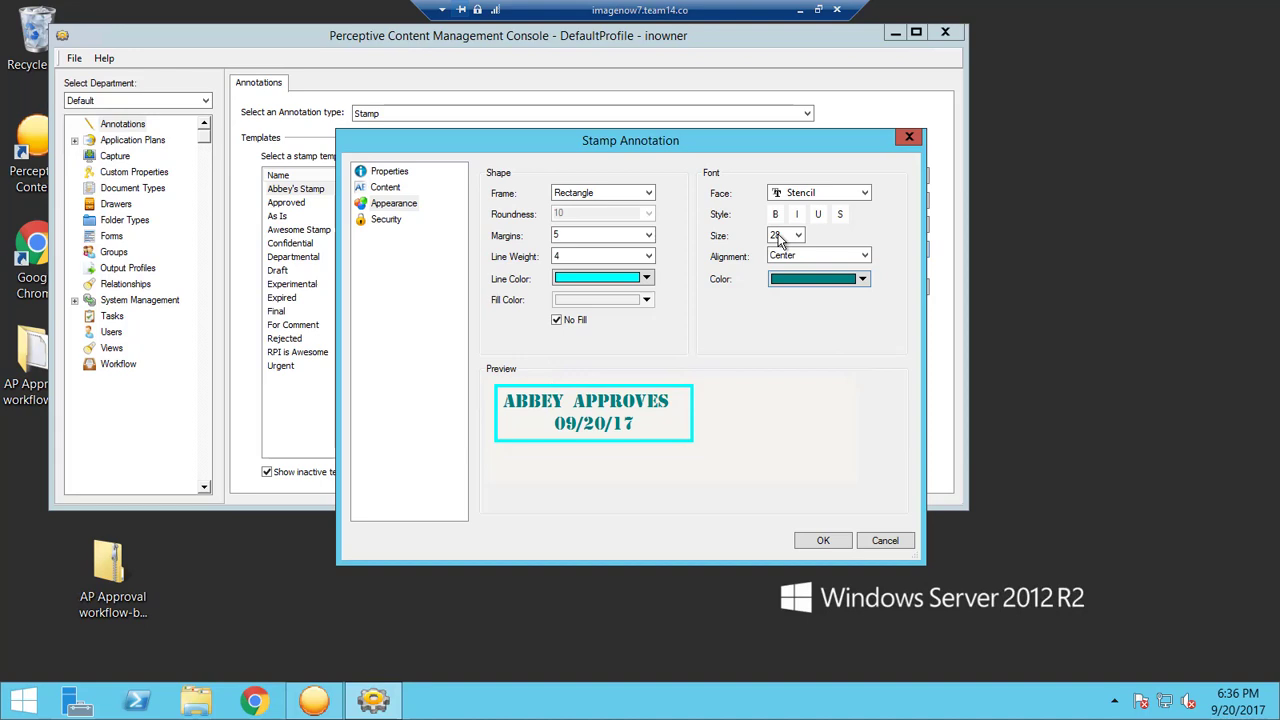
{"action": "left_click", "coordinate": [862, 192]}
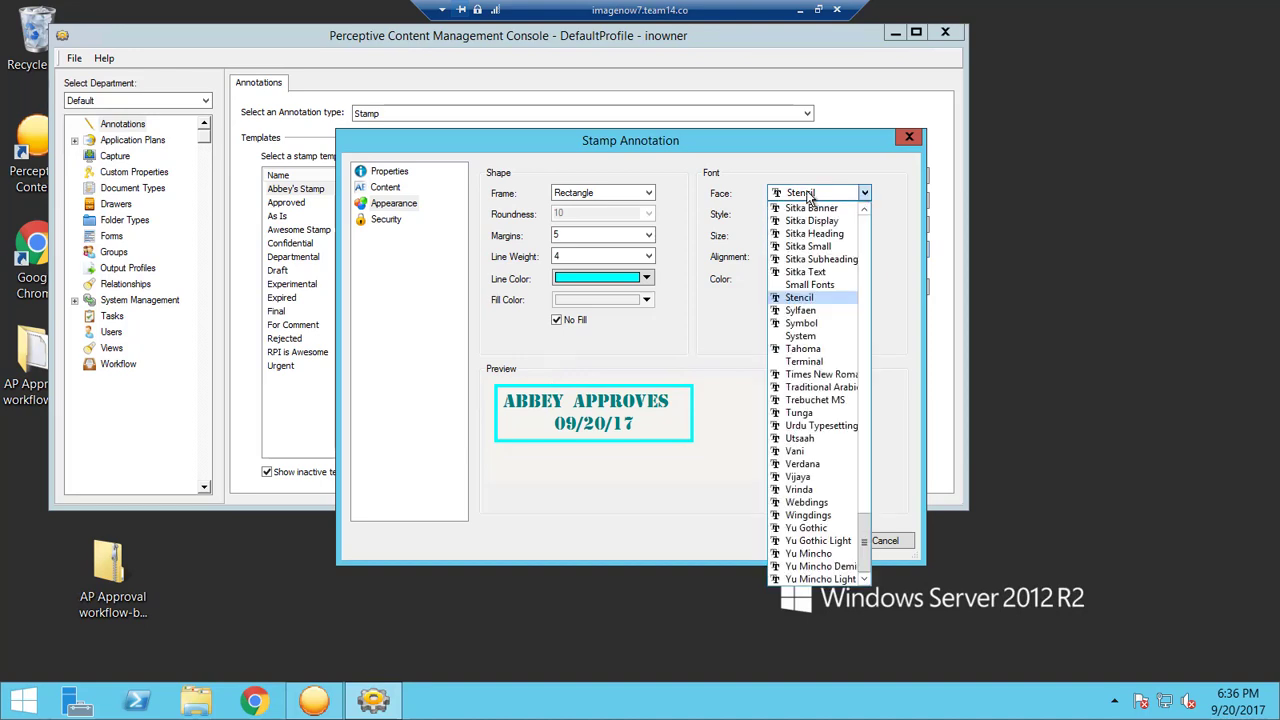
{"action": "left_click", "coordinate": [820, 374]}
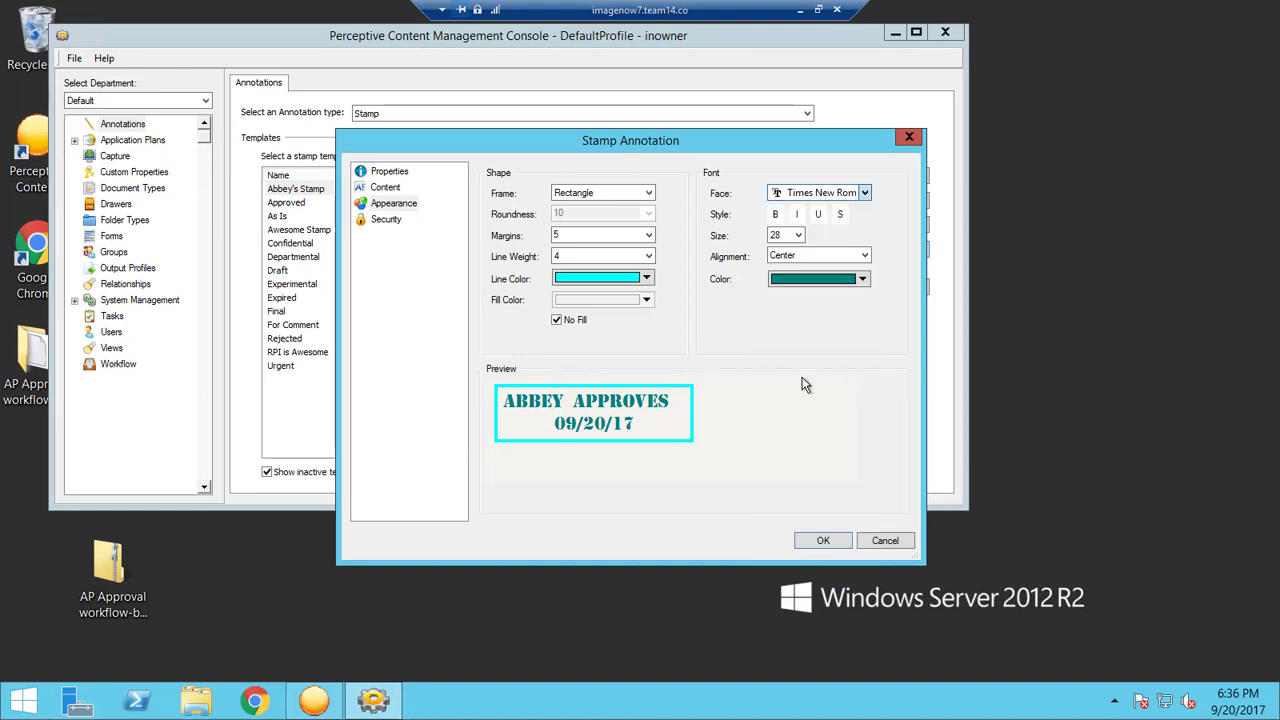
{"action": "left_click", "coordinate": [776, 214]}
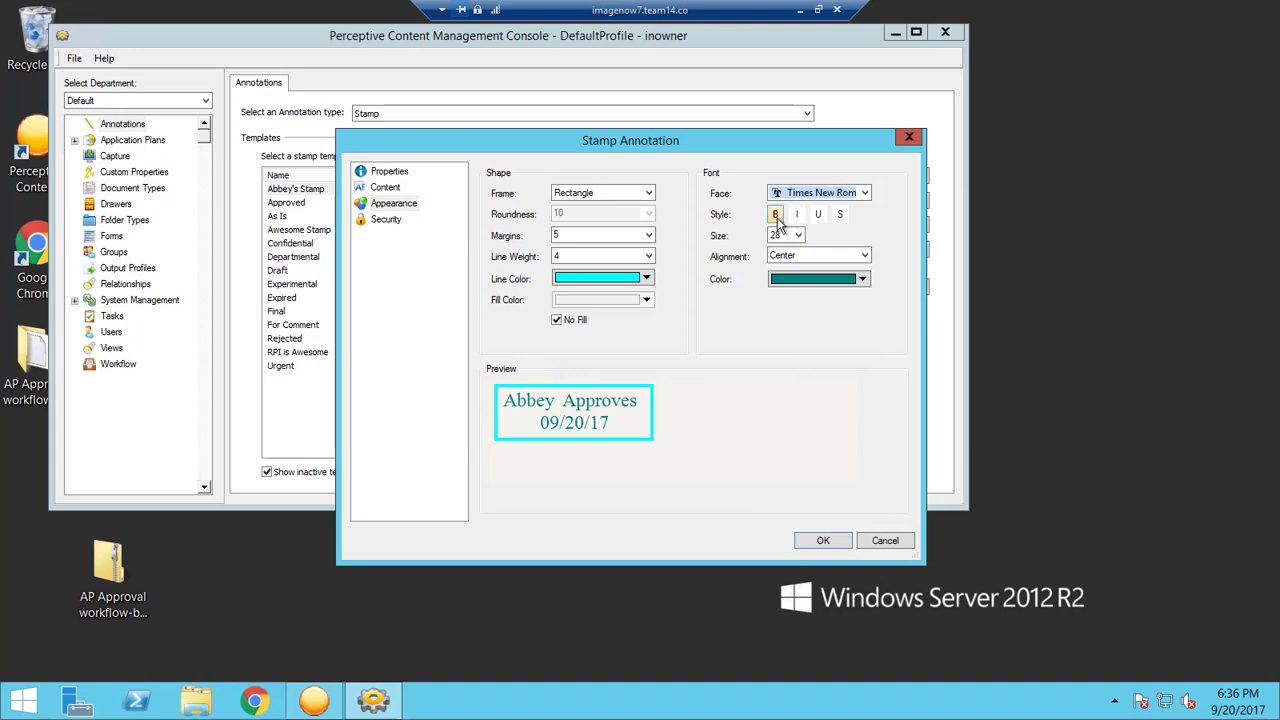
{"action": "left_click", "coordinate": [776, 214]}
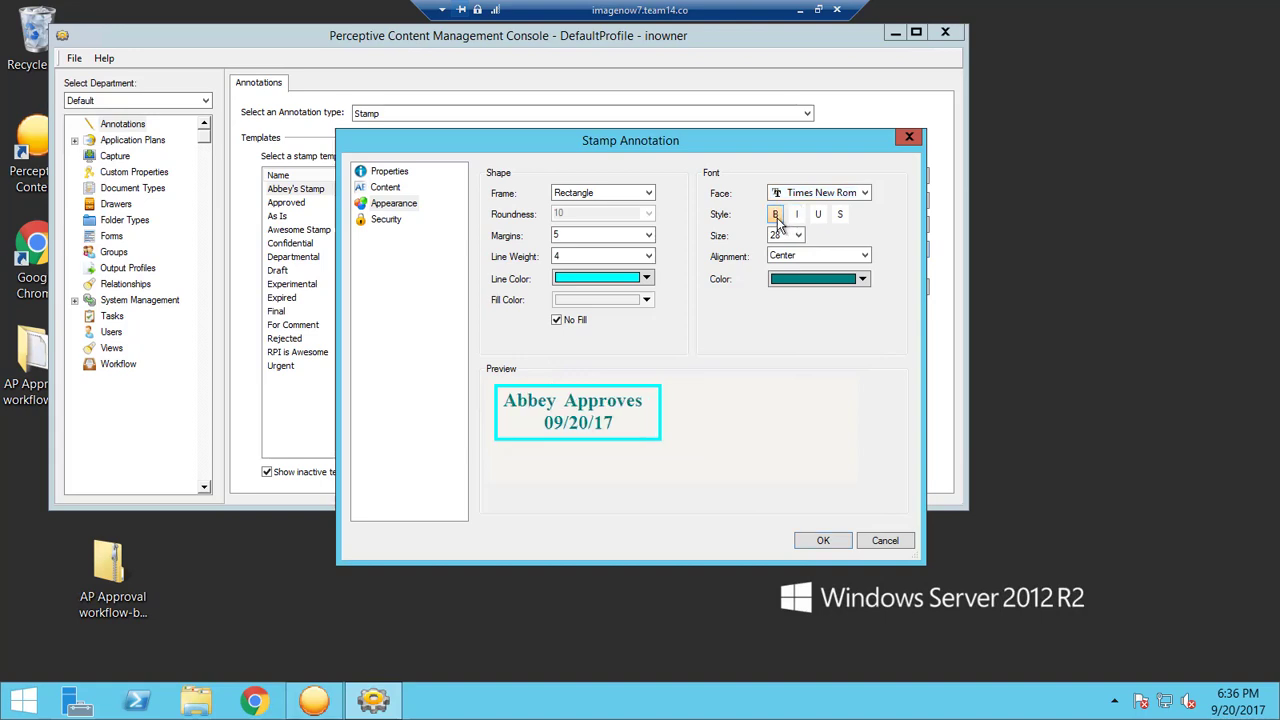
{"action": "left_click", "coordinate": [776, 214]}
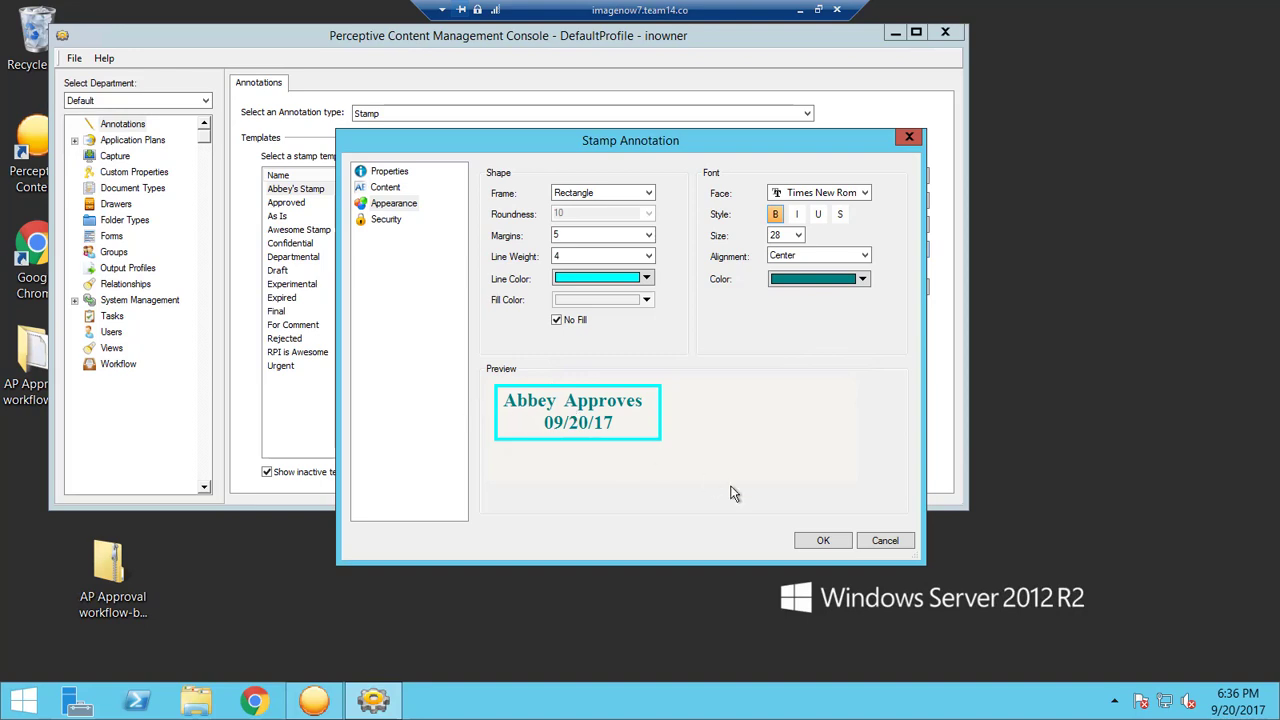
{"action": "mouse_move", "coordinate": [434, 246]}
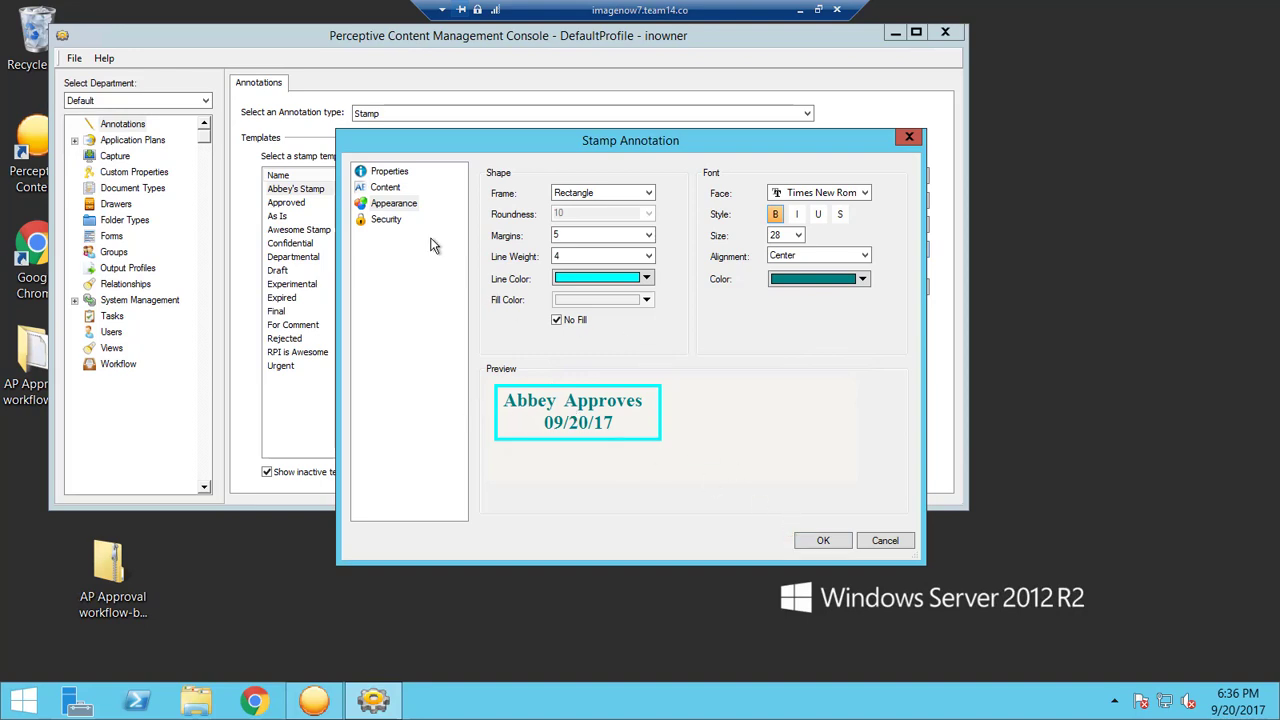
Add admuser1 to the stamp's security users and groups
{"action": "left_click", "coordinate": [386, 218]}
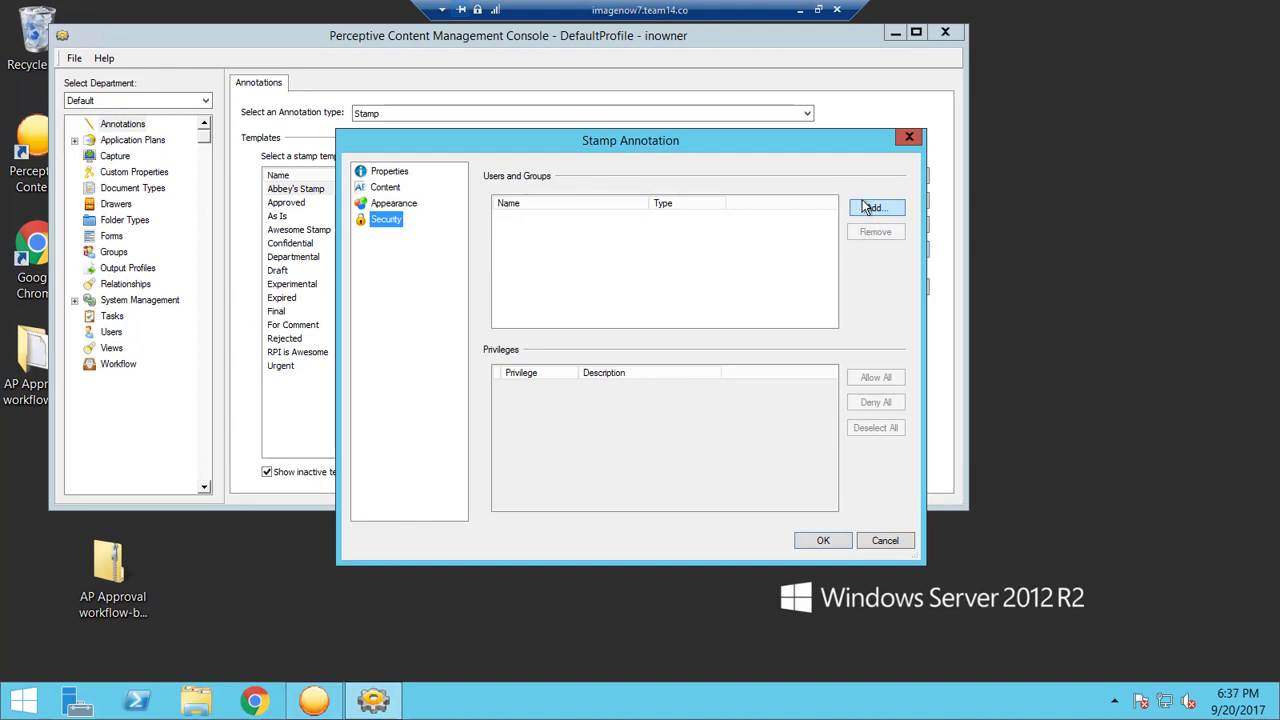
{"action": "left_click", "coordinate": [874, 206]}
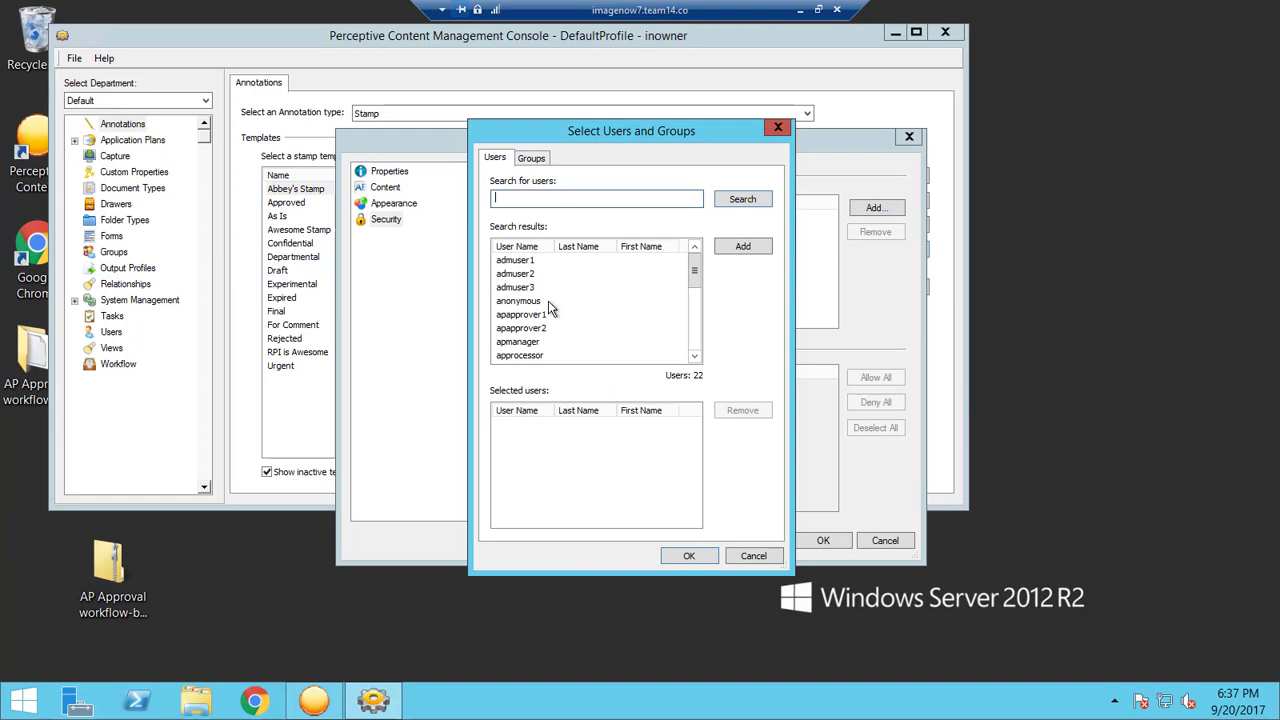
{"action": "mouse_move", "coordinate": [596, 436]}
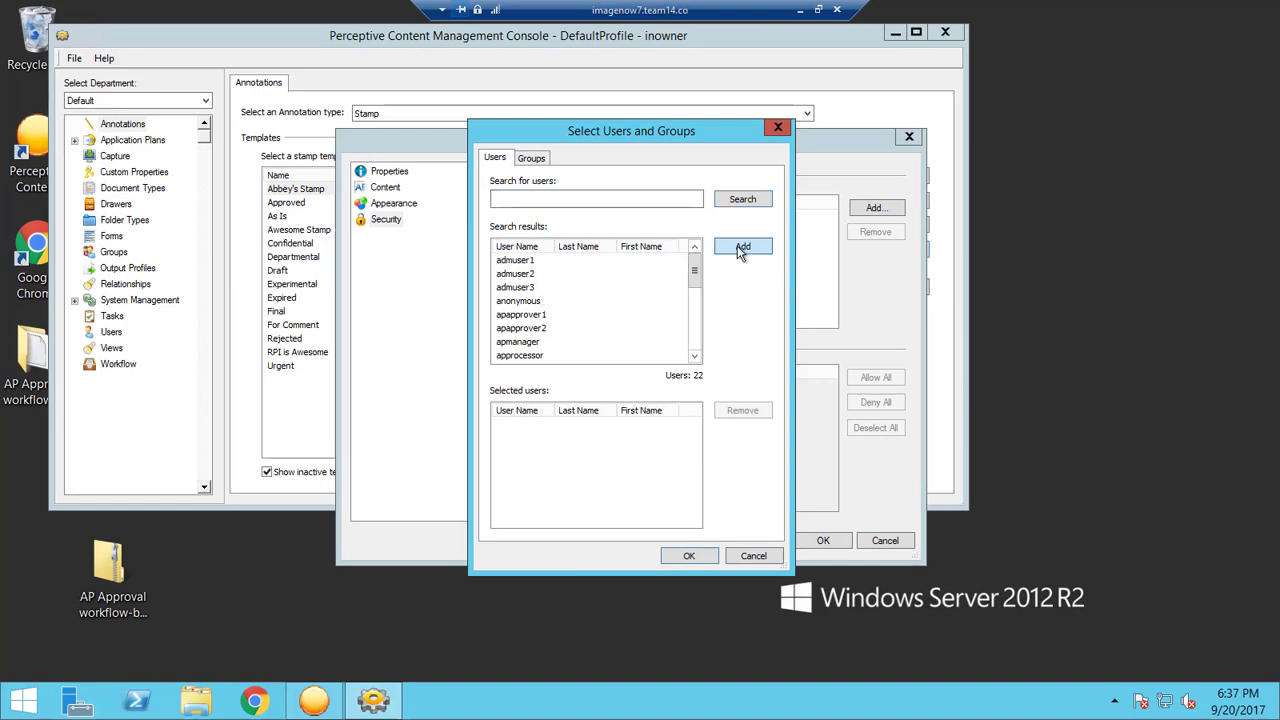
{"action": "left_click", "coordinate": [742, 246]}
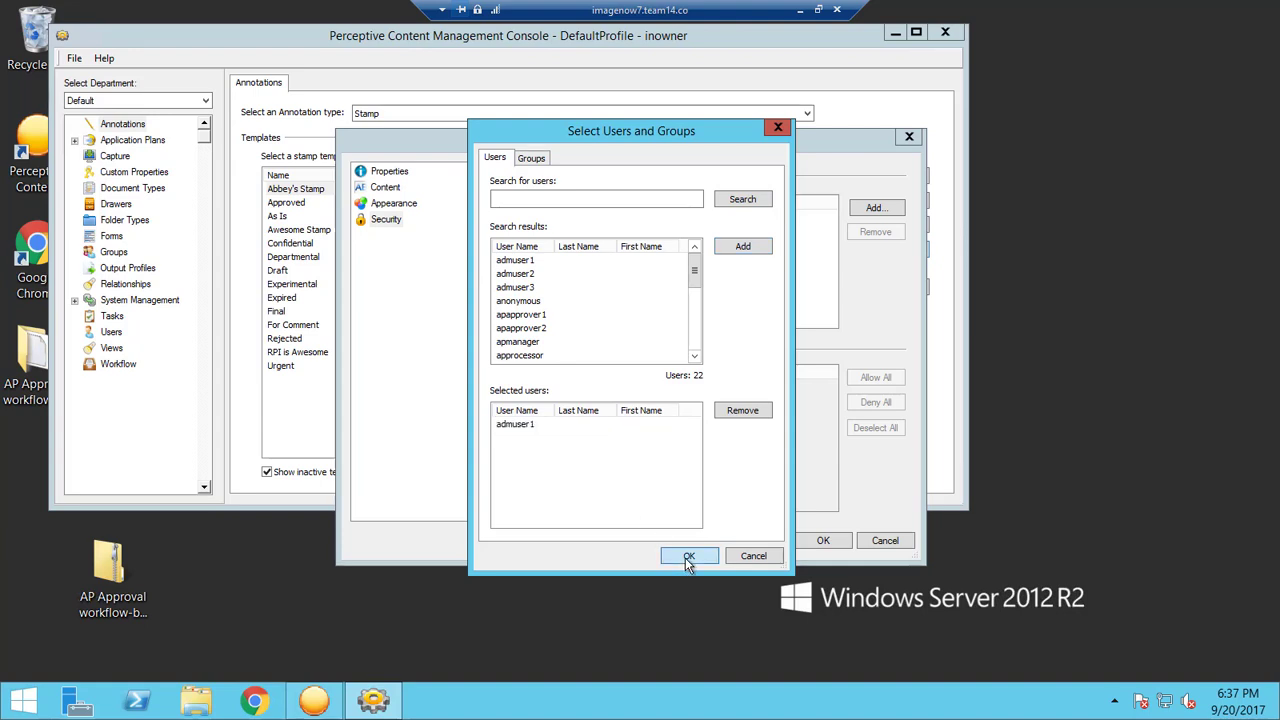
{"action": "left_click", "coordinate": [688, 556]}
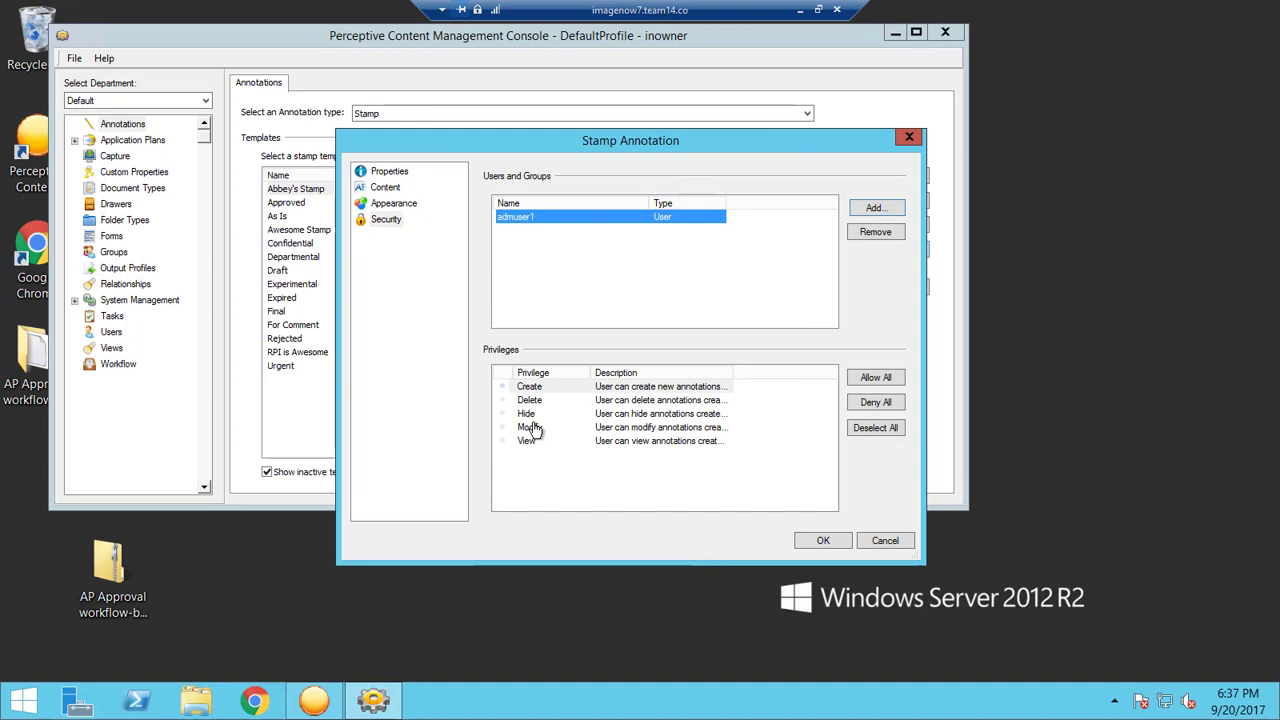
{"action": "mouse_move", "coordinate": [540, 456]}
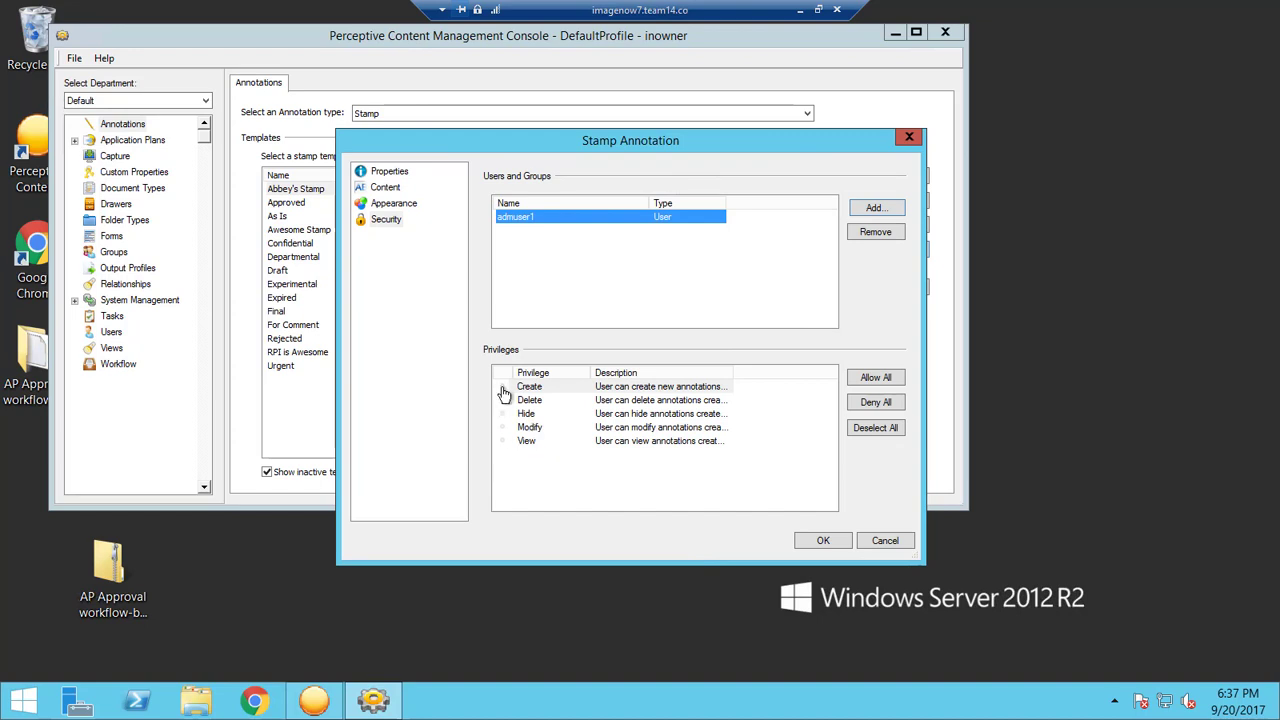
Allow admuser1 the Create, Delete, Hide, Modify and View privileges
{"action": "left_click", "coordinate": [504, 388]}
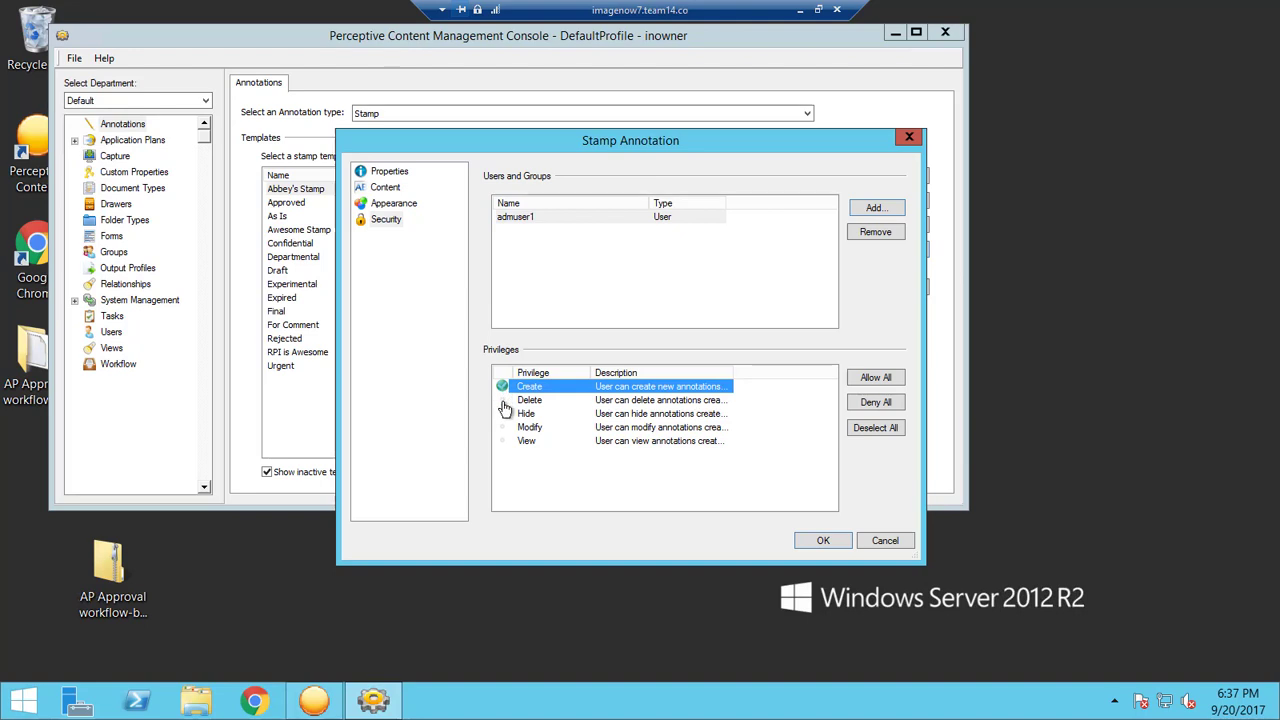
{"action": "left_click", "coordinate": [530, 400]}
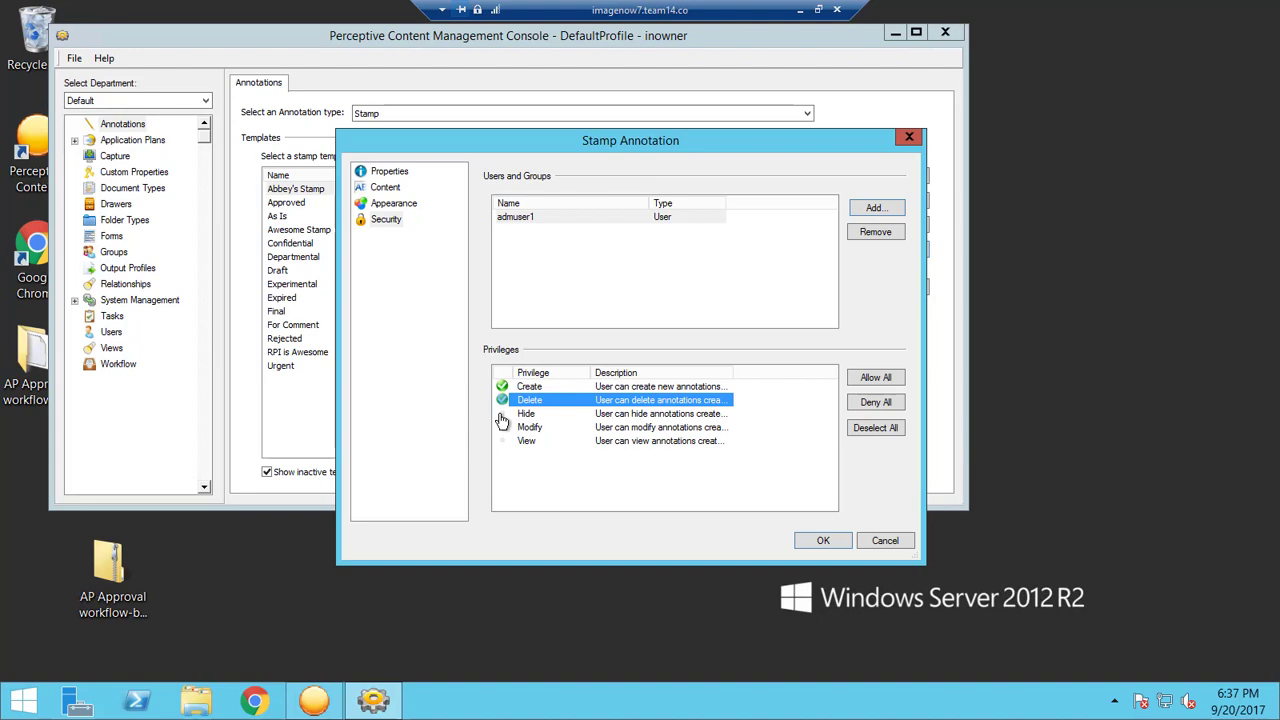
{"action": "left_click", "coordinate": [504, 412]}
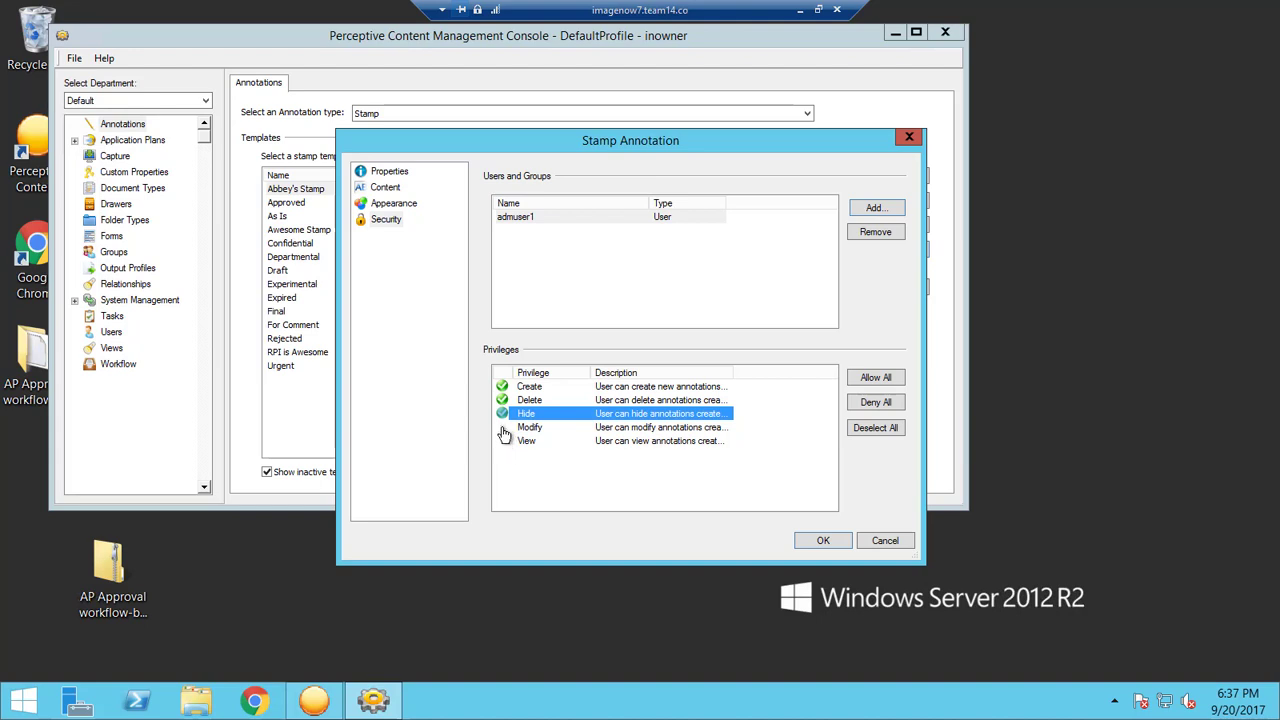
{"action": "left_click", "coordinate": [528, 428]}
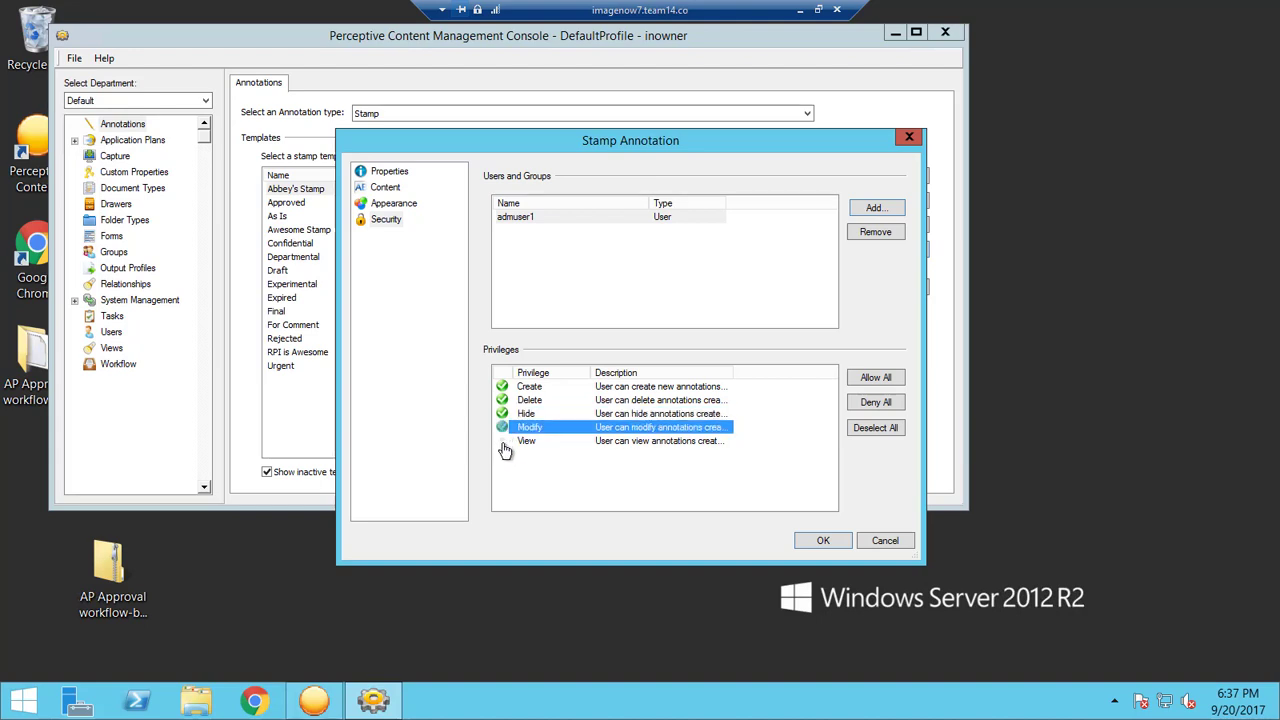
{"action": "left_click", "coordinate": [528, 442]}
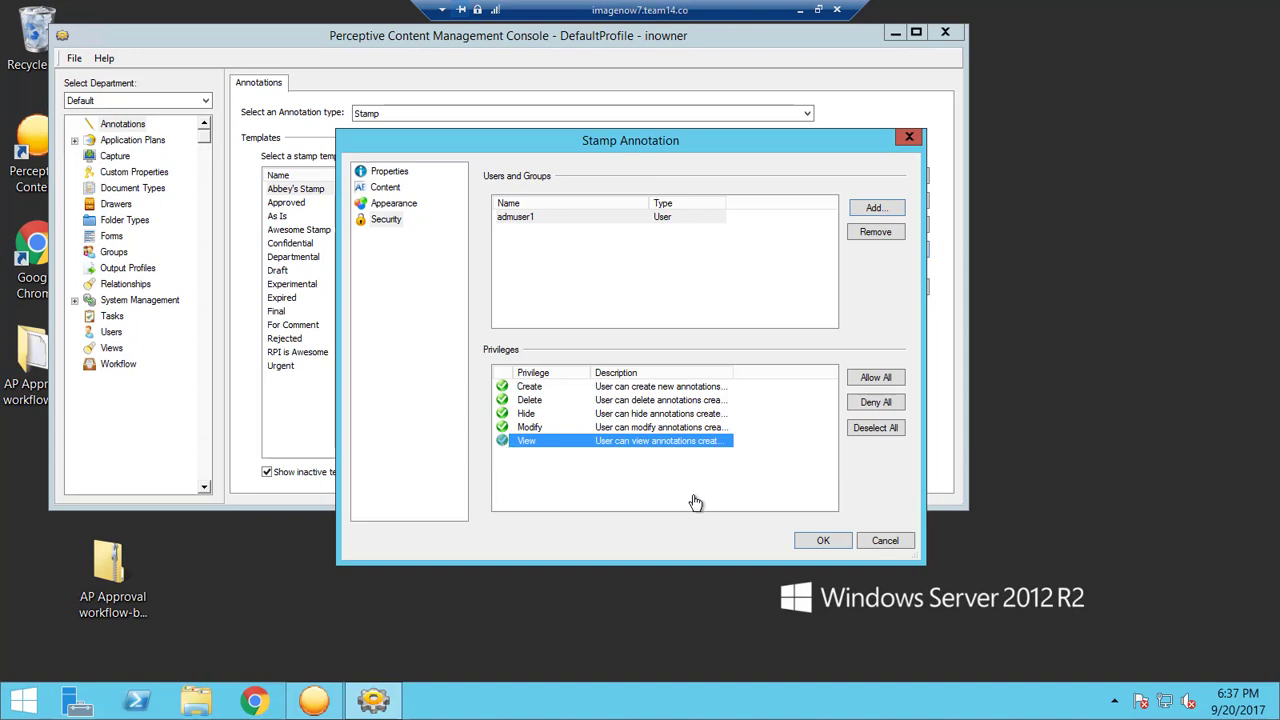